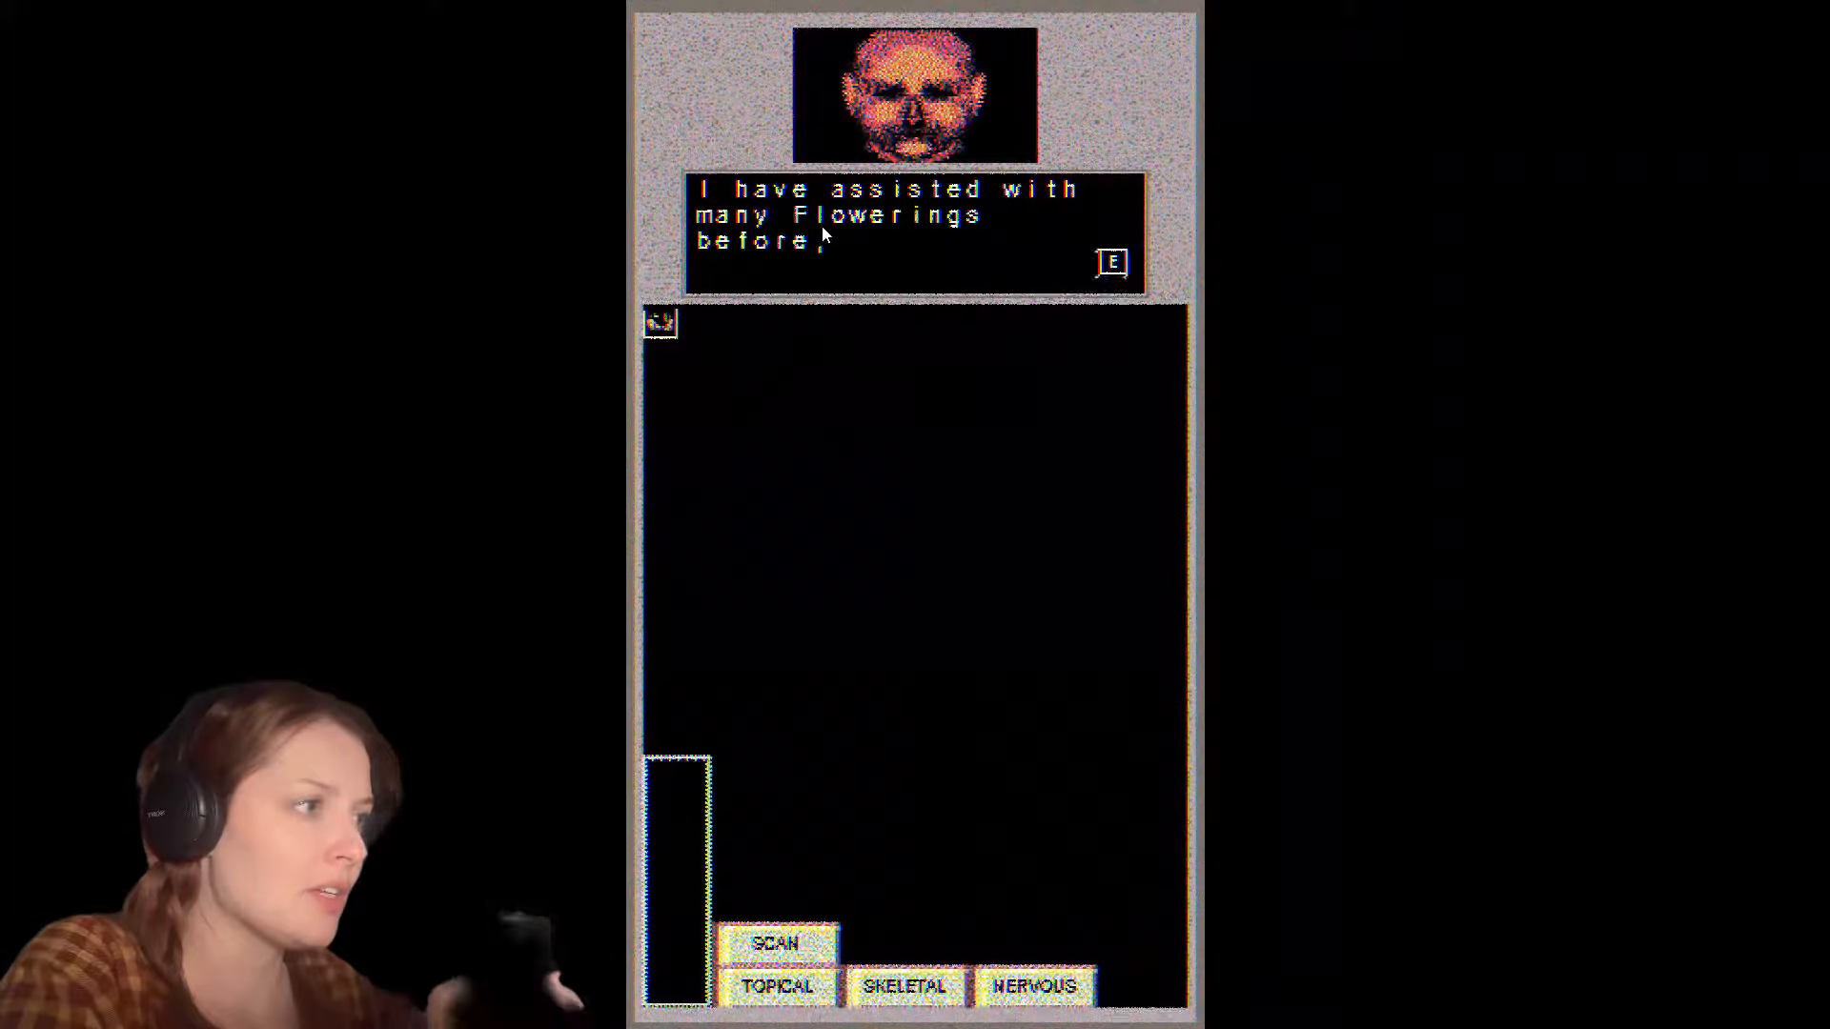
mouse_move(966, 265)
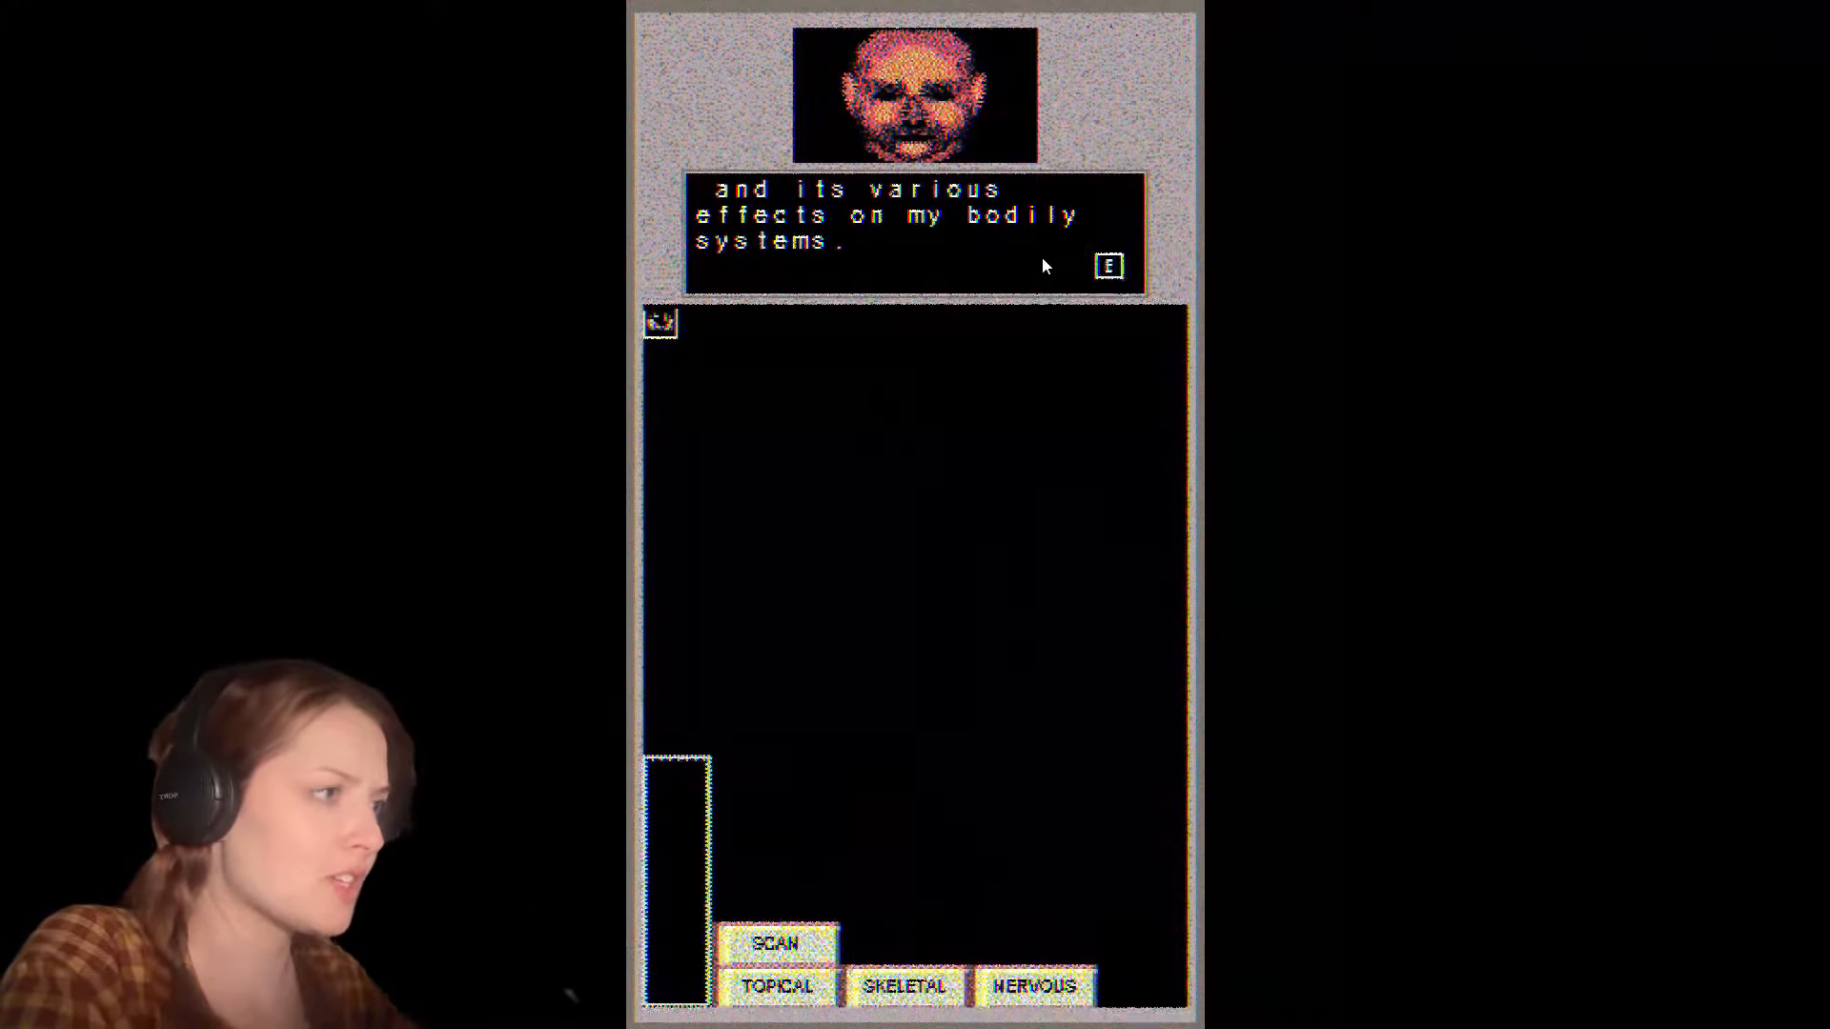
Step: Advance the patient's remarks about past Flowerings until asked to begin the examination
left_click(1110, 265)
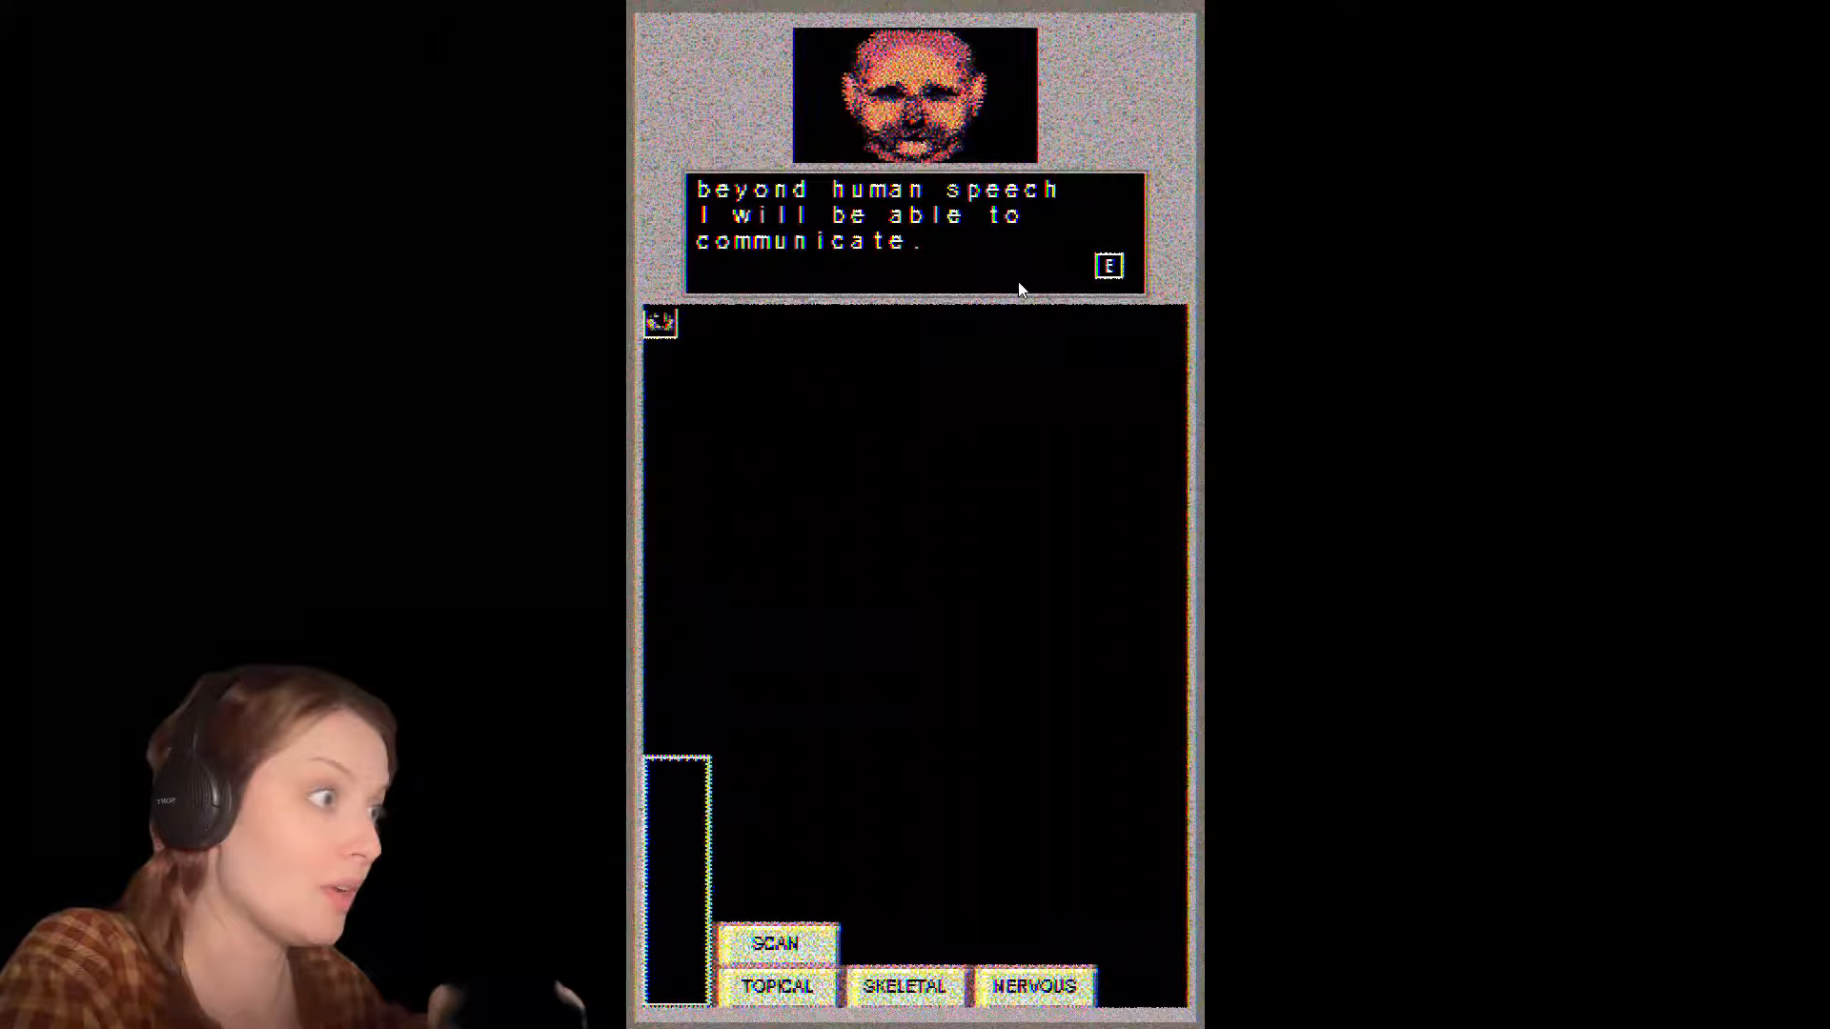
left_click(1109, 265)
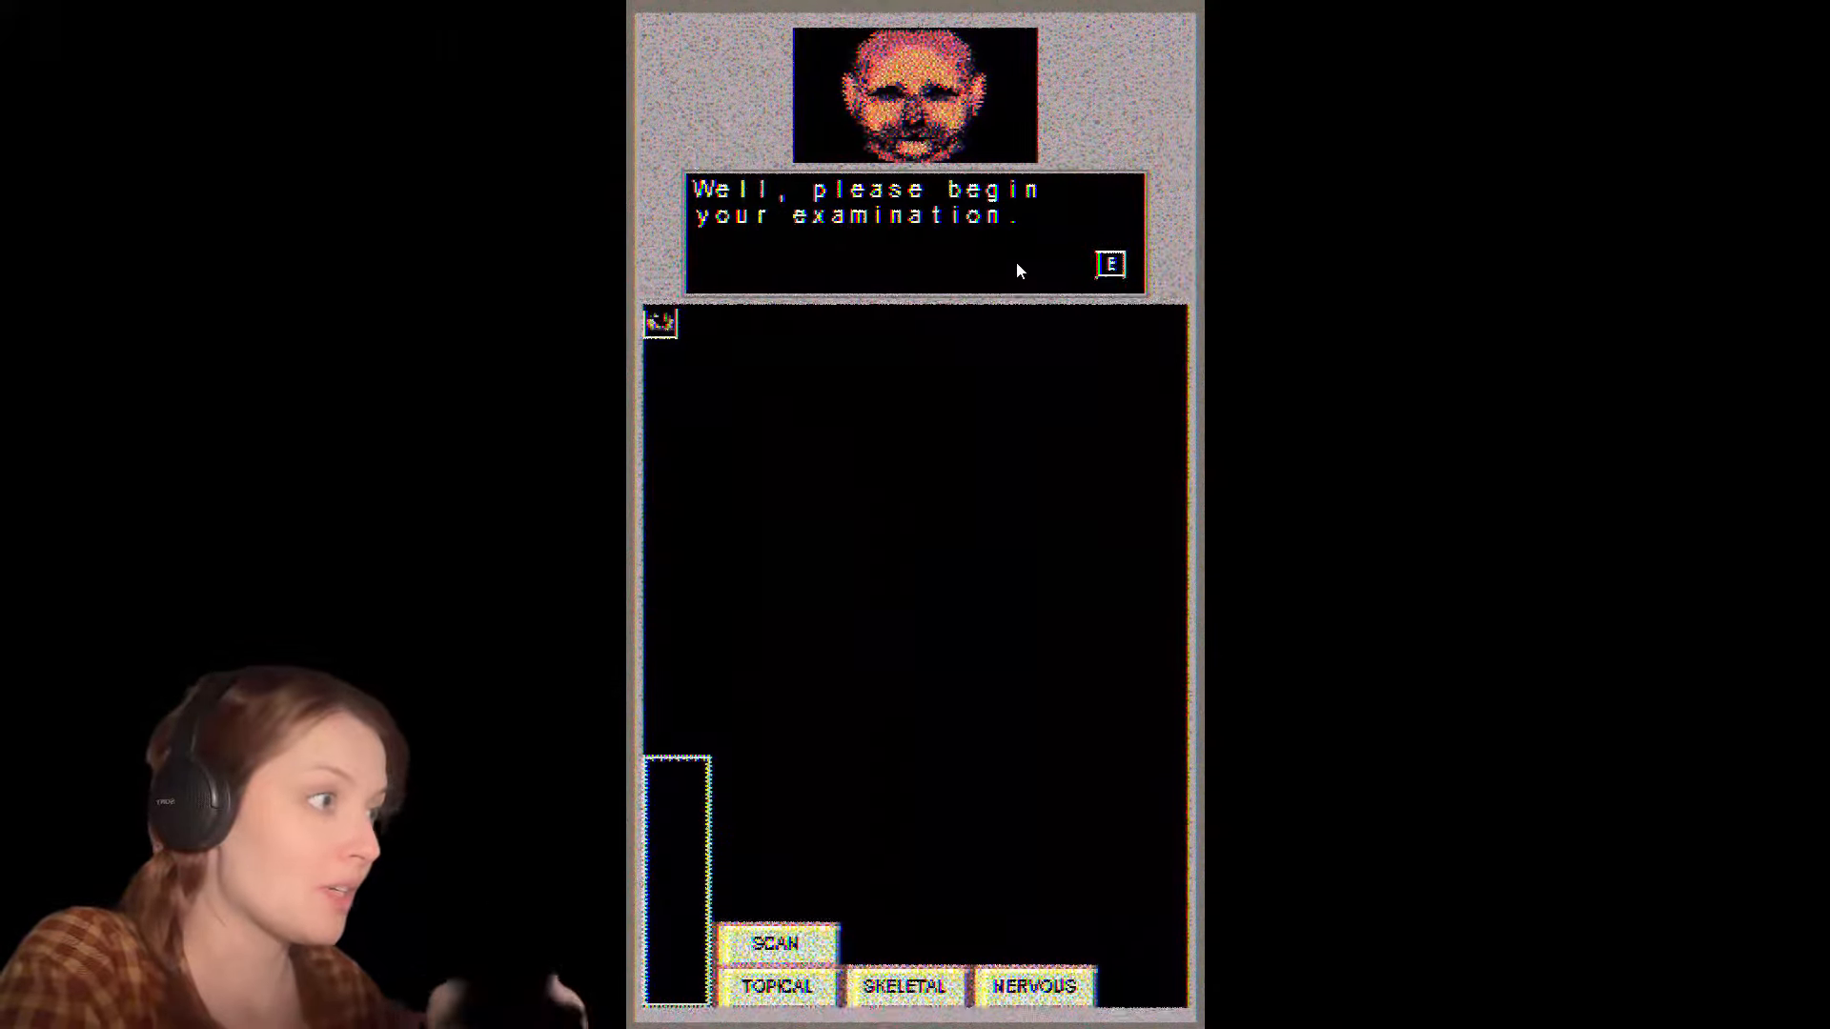
Step: Dismiss the opening dialogue so the examination can begin
left_click(1113, 263)
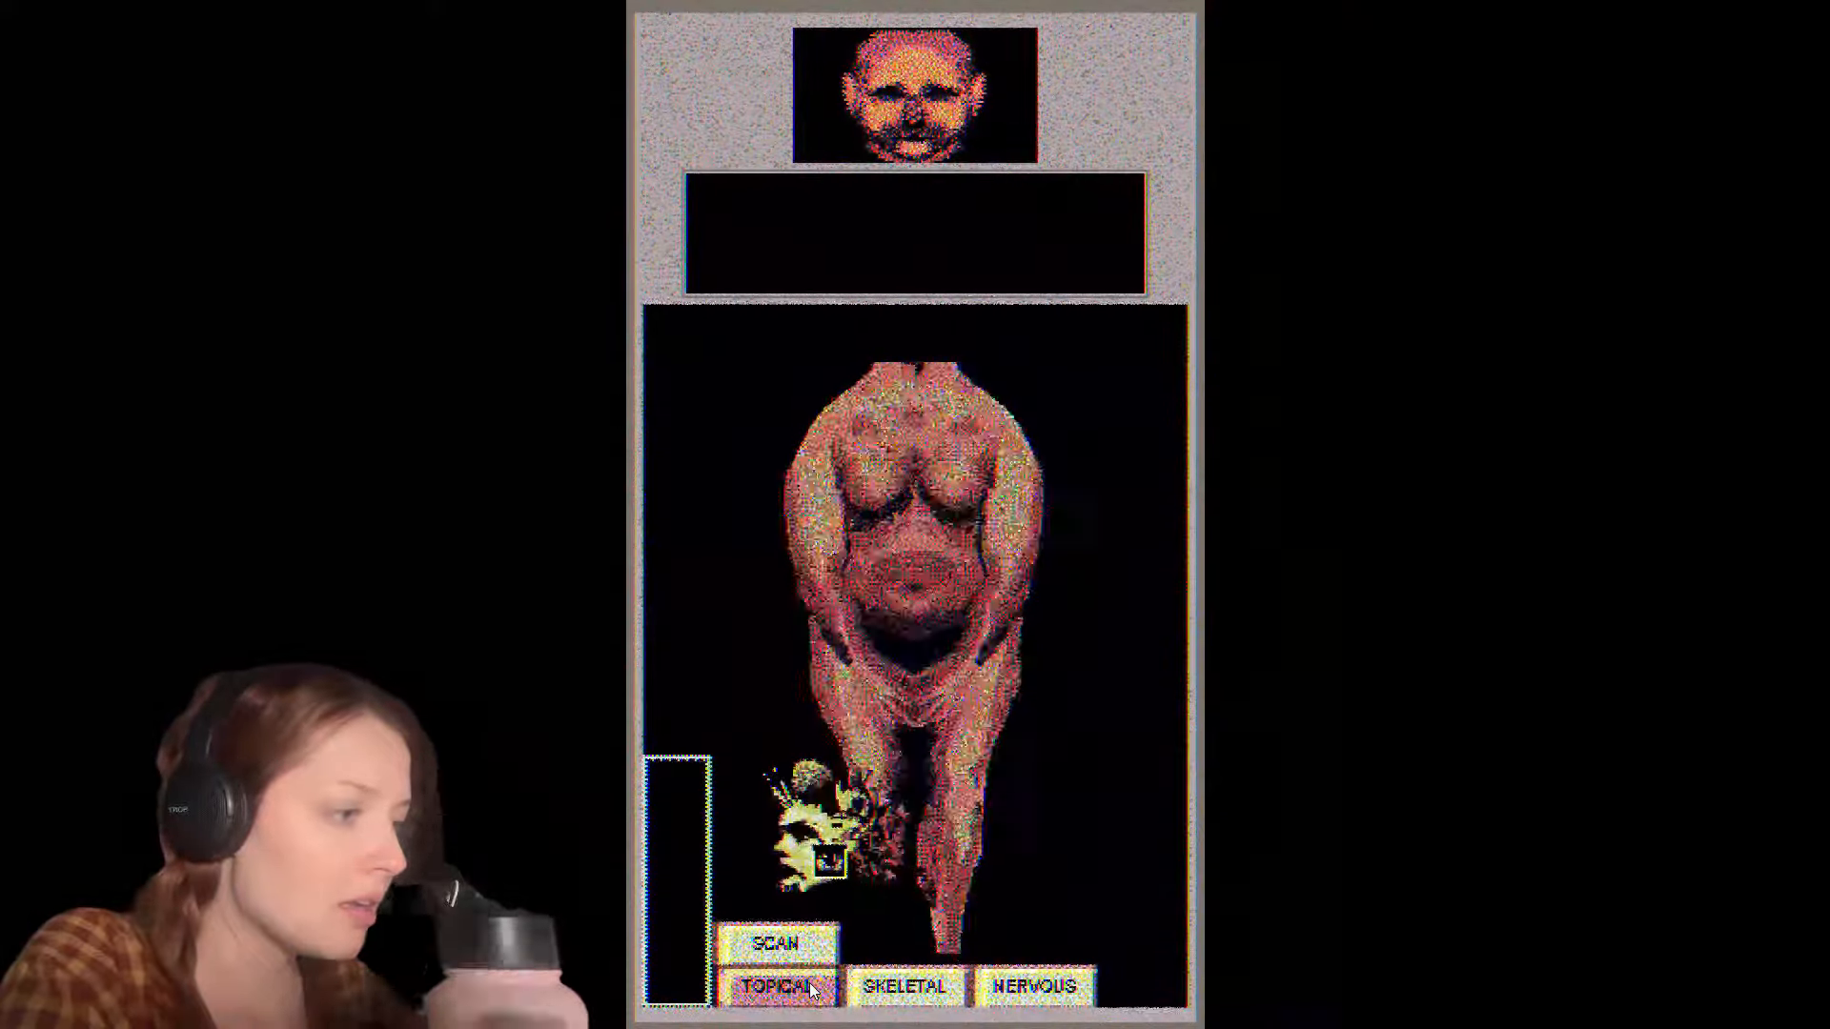
Step: Run a topical scan and read the skin graft from a successful PTB flowering info point
left_click(783, 968)
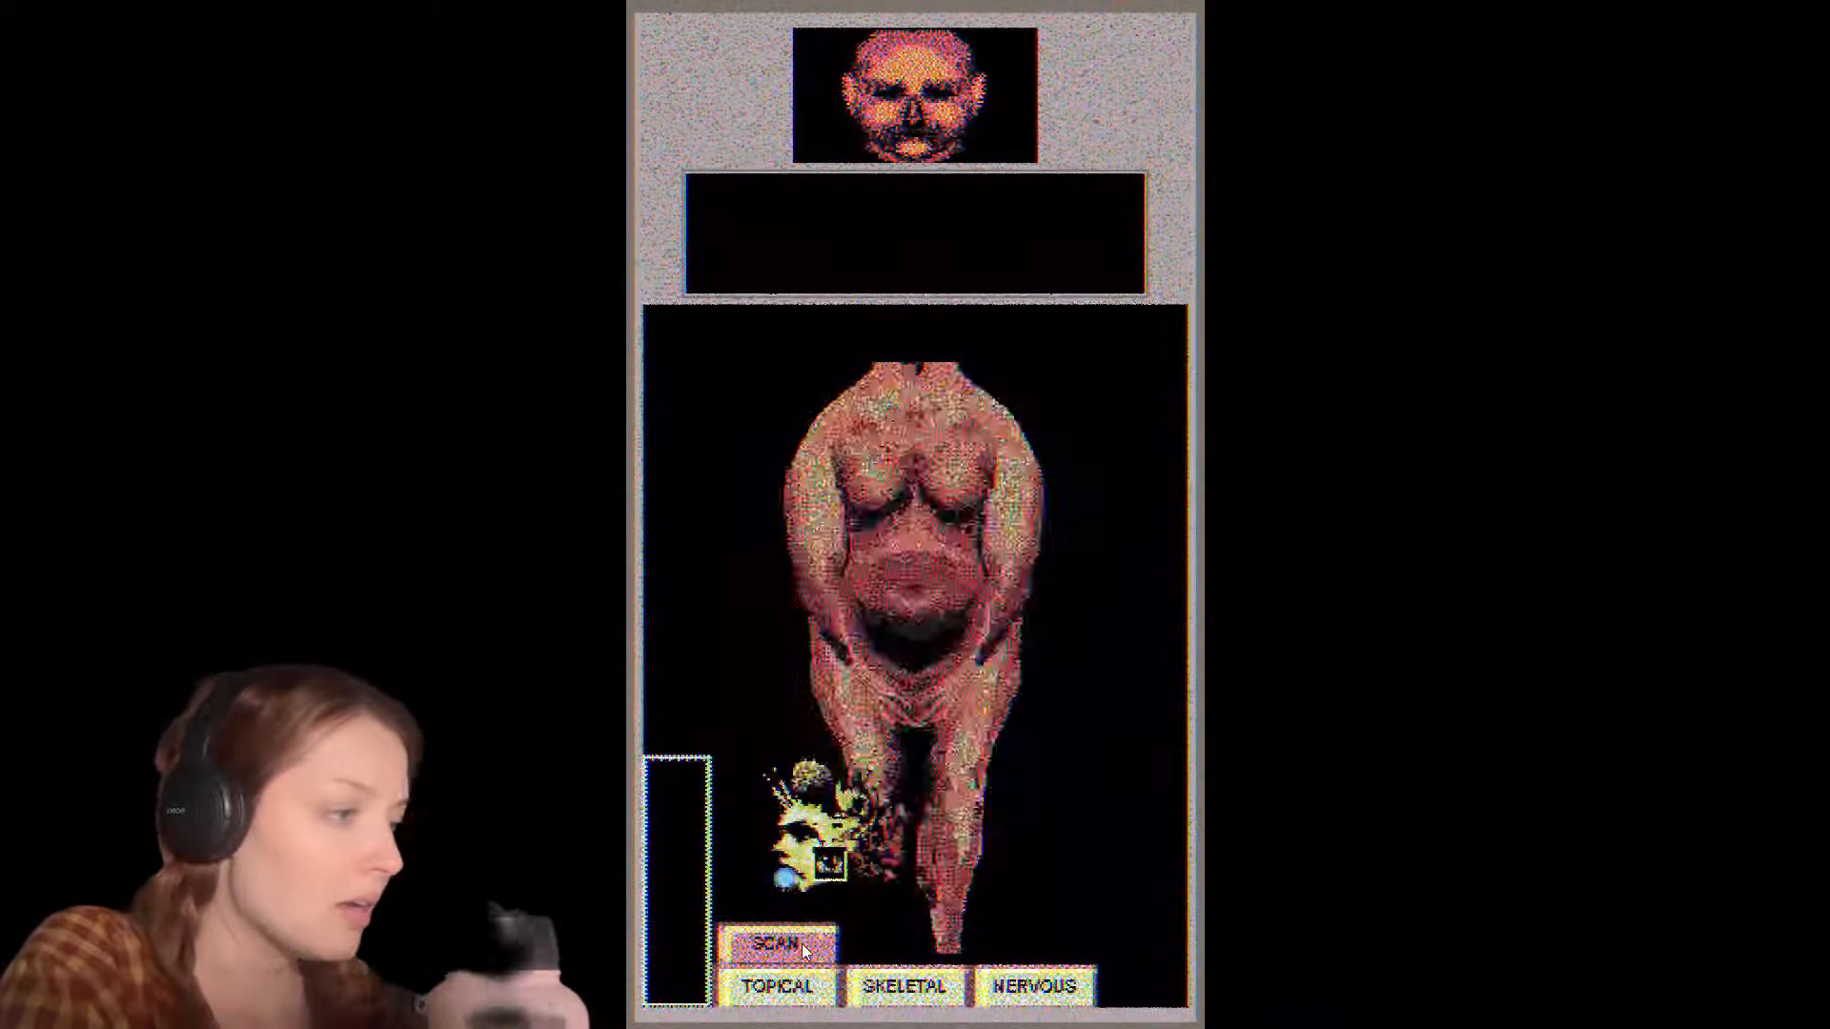
left_click(777, 943)
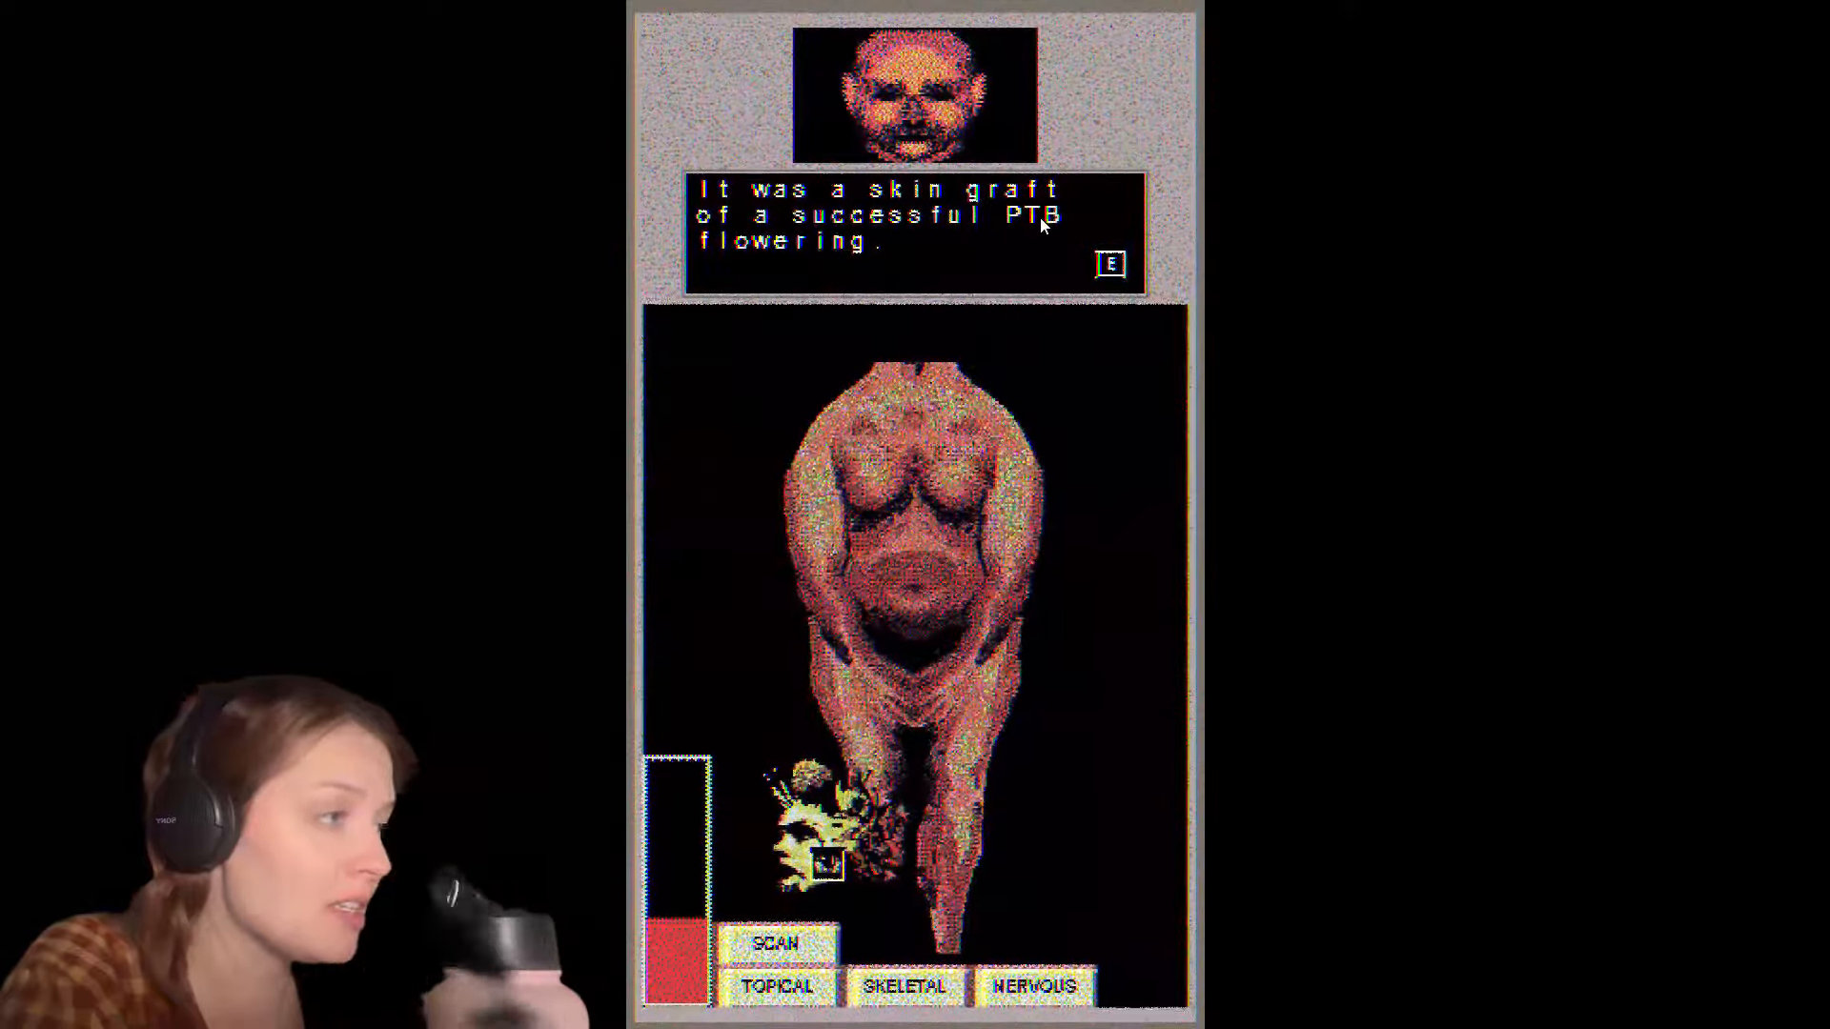
left_click(1111, 263)
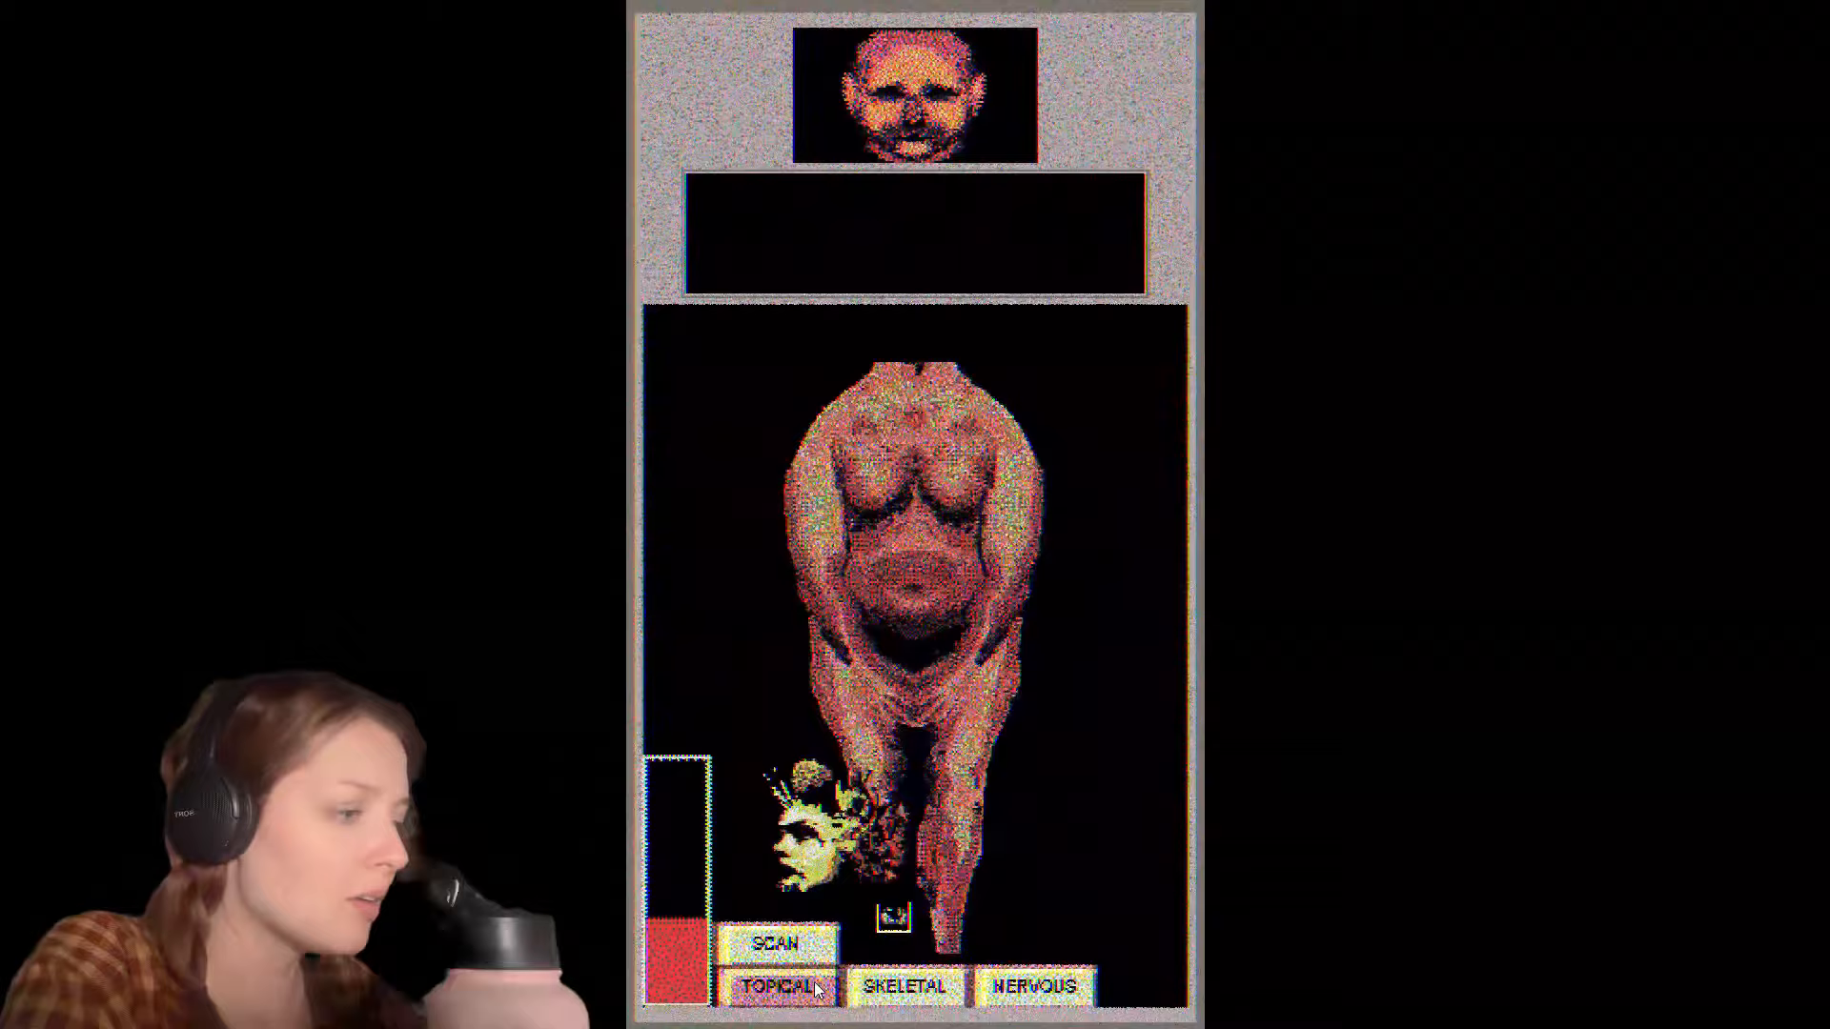
Step: View the skeleton and hear that the human body was never meant to experience a Flowering
left_click(907, 988)
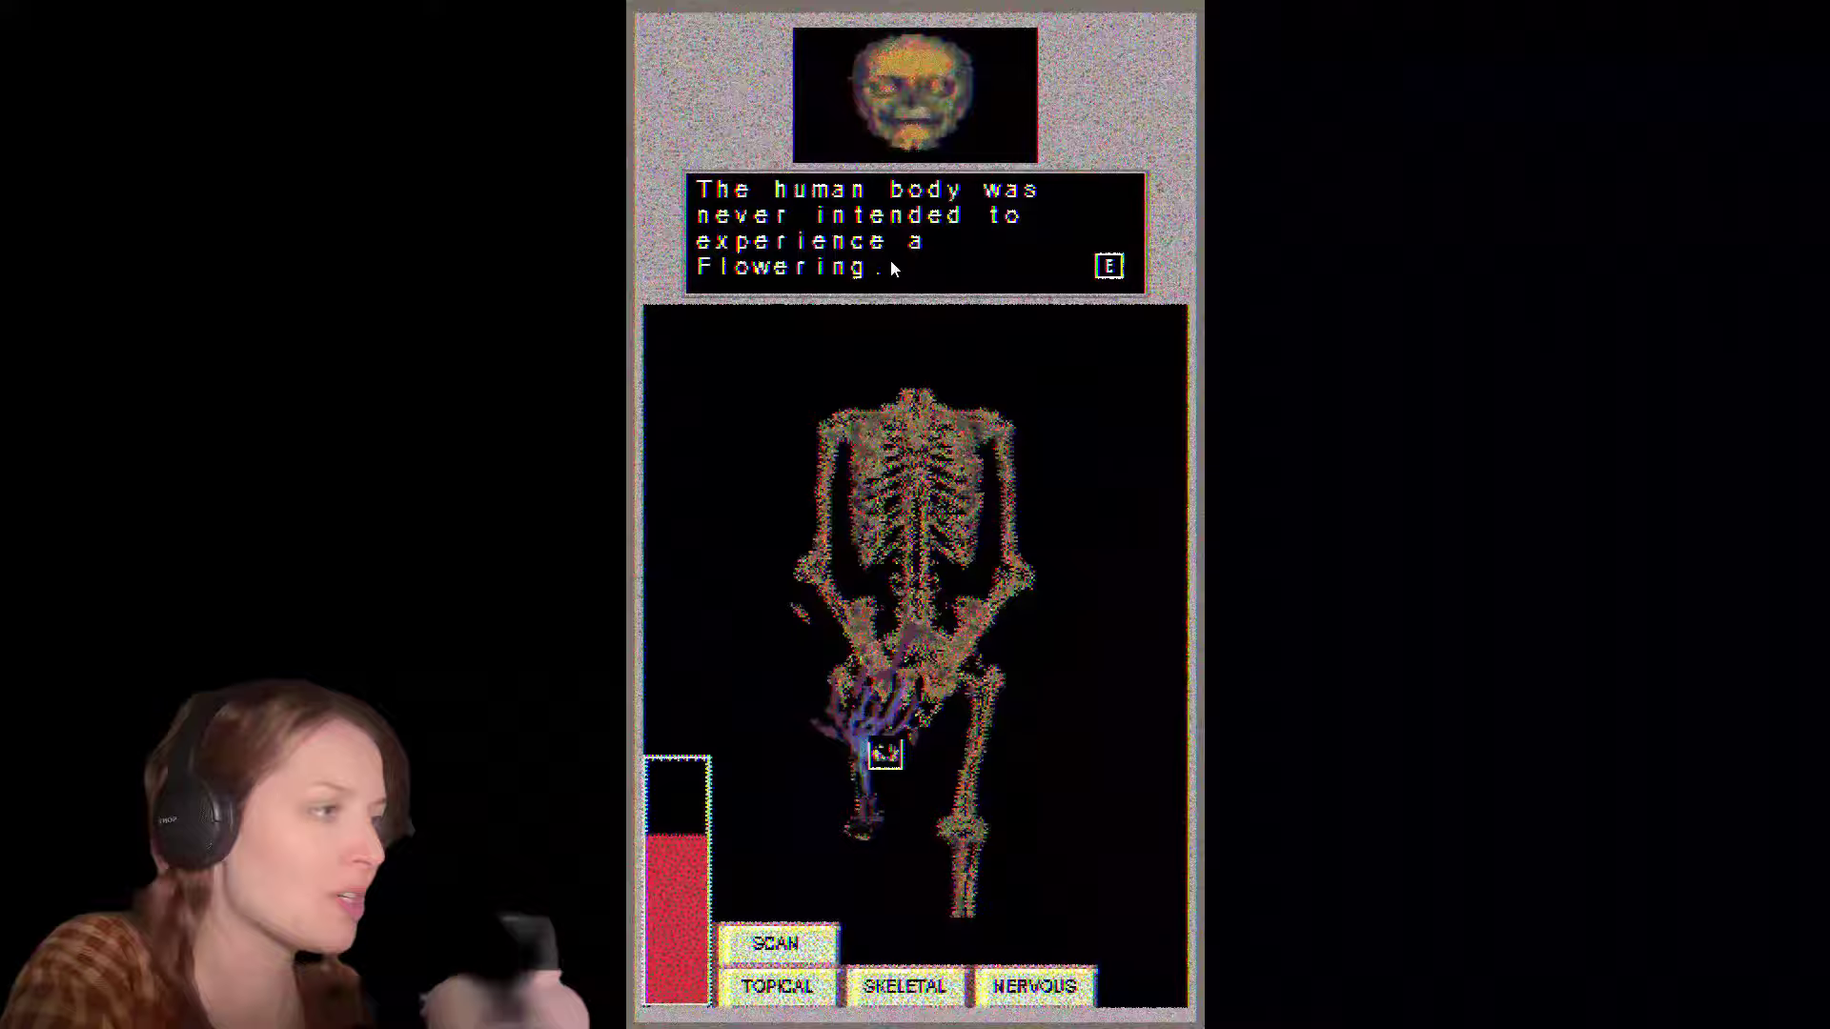
left_click(1109, 265)
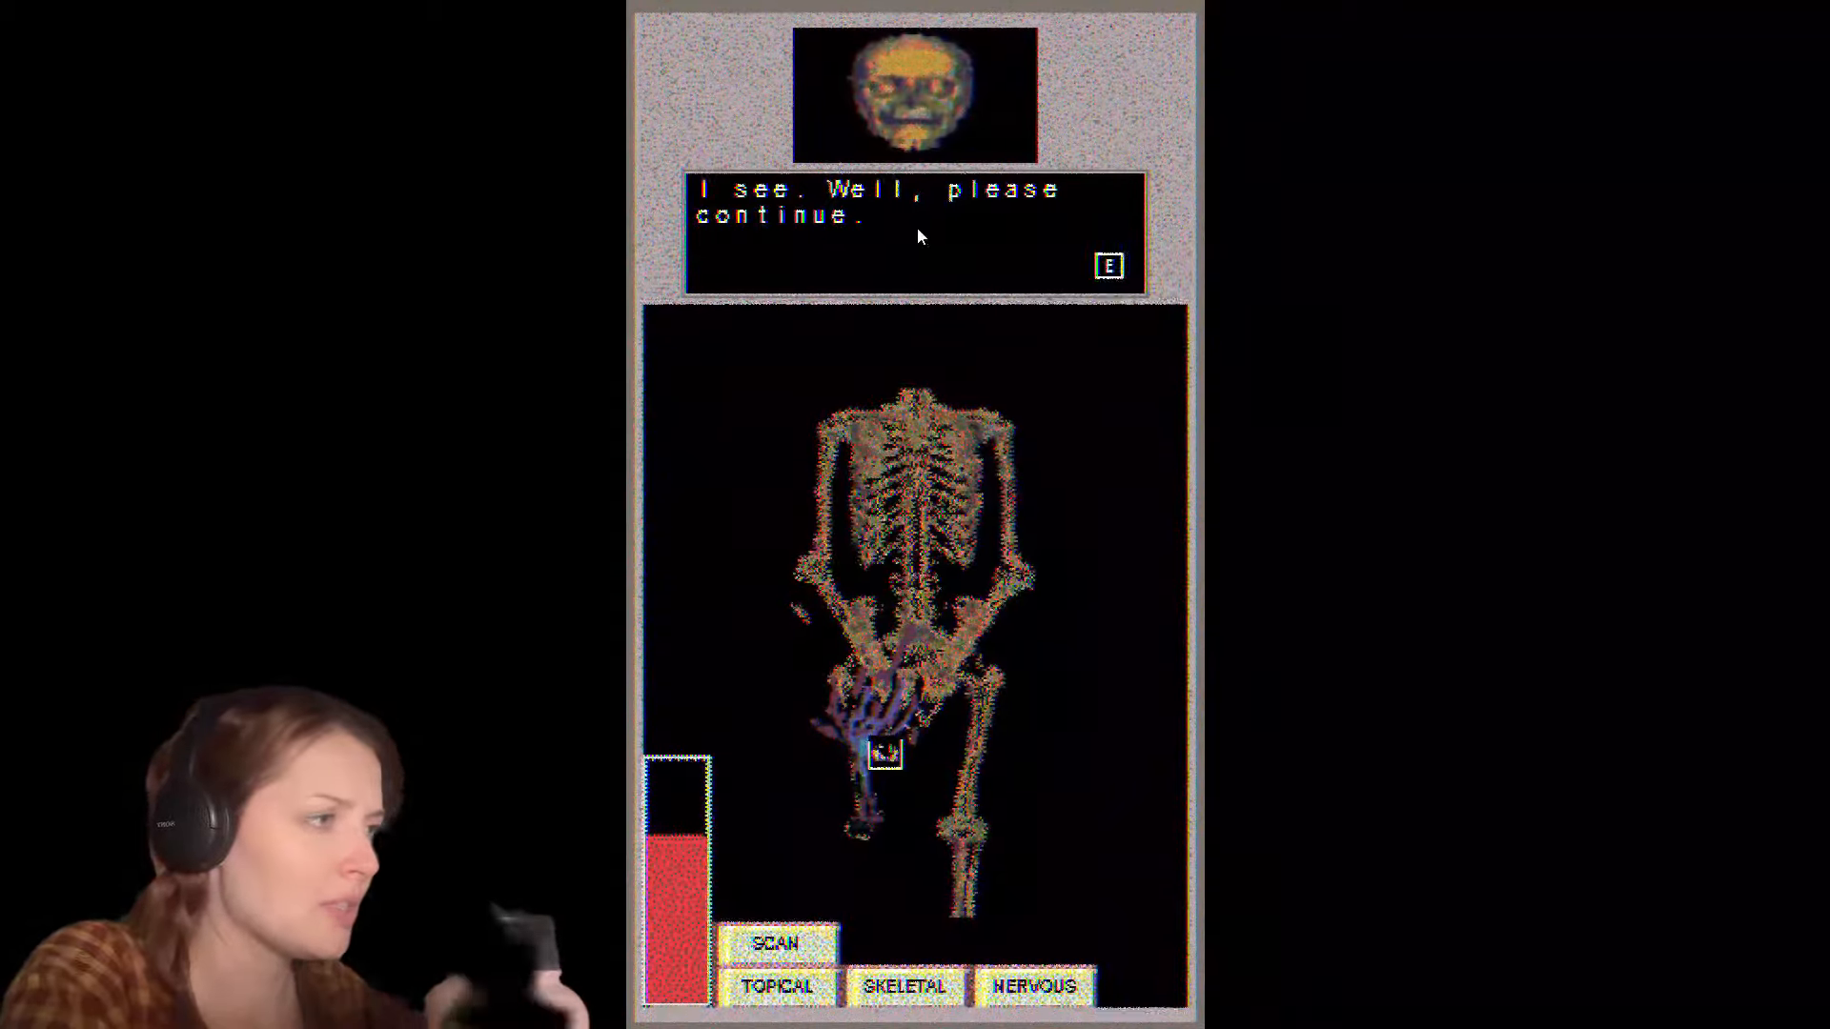
left_click(1108, 263)
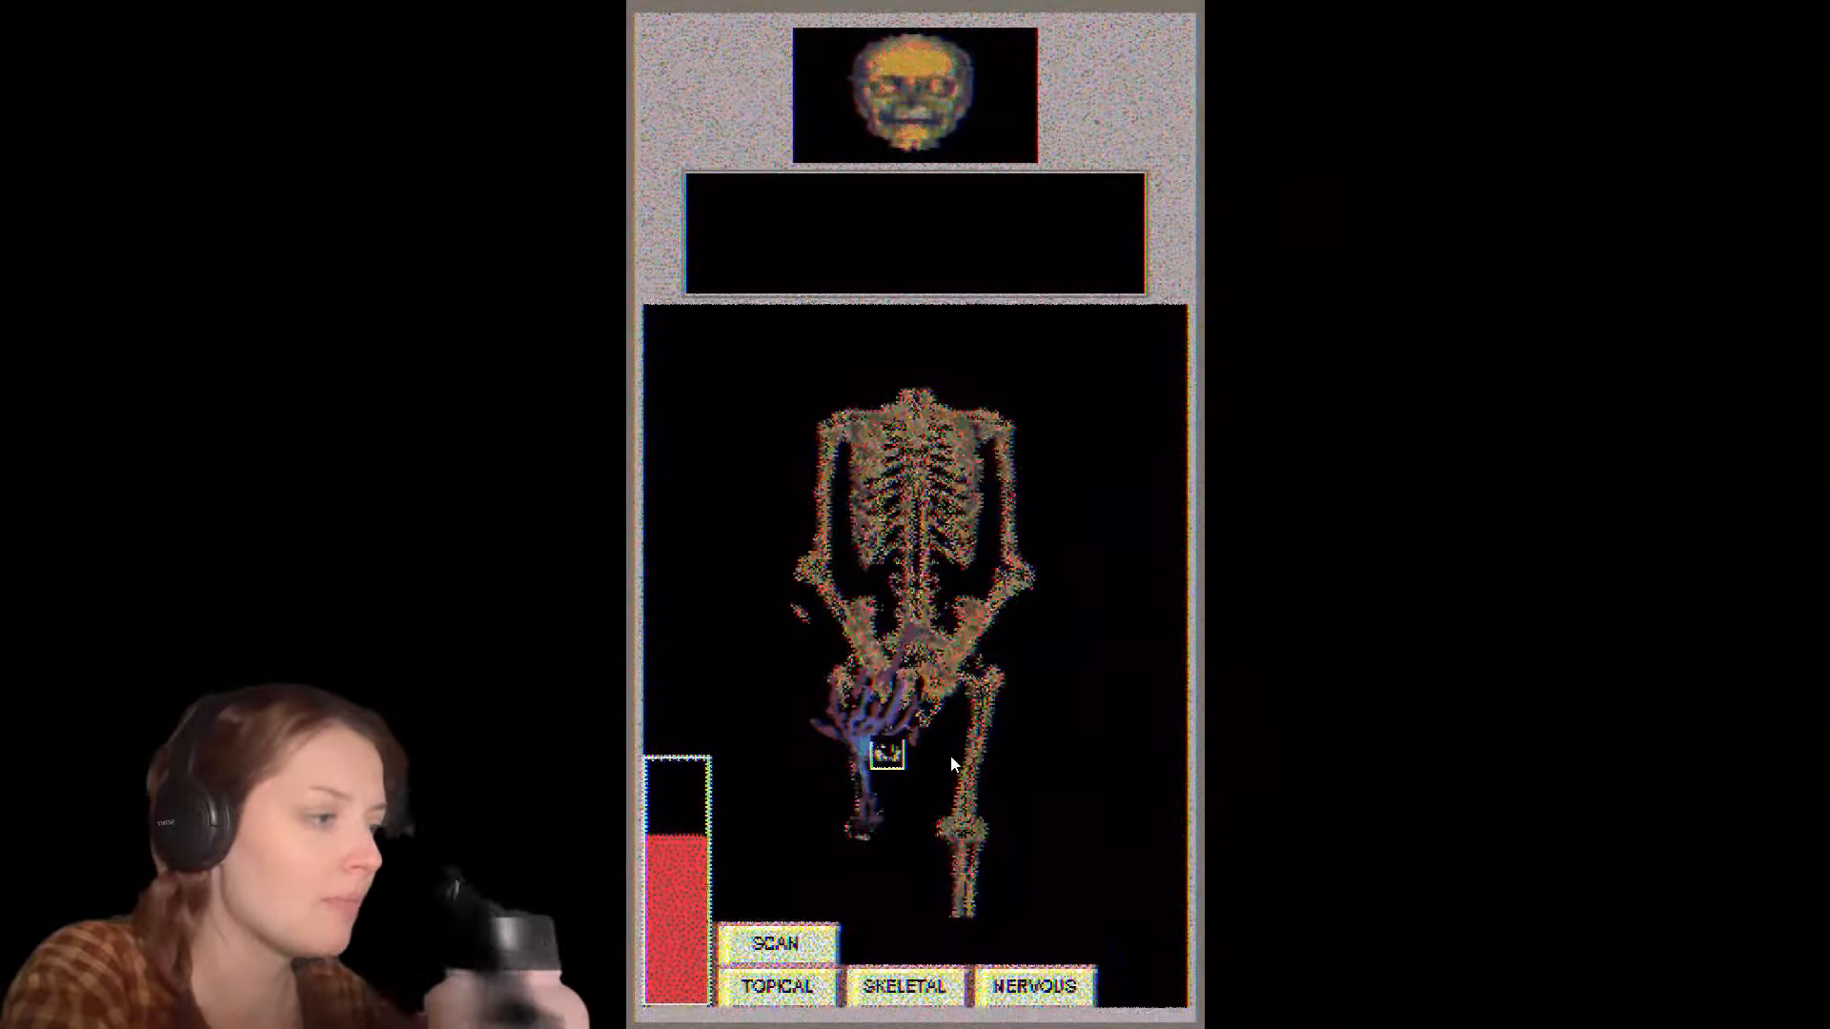
left_click(774, 944)
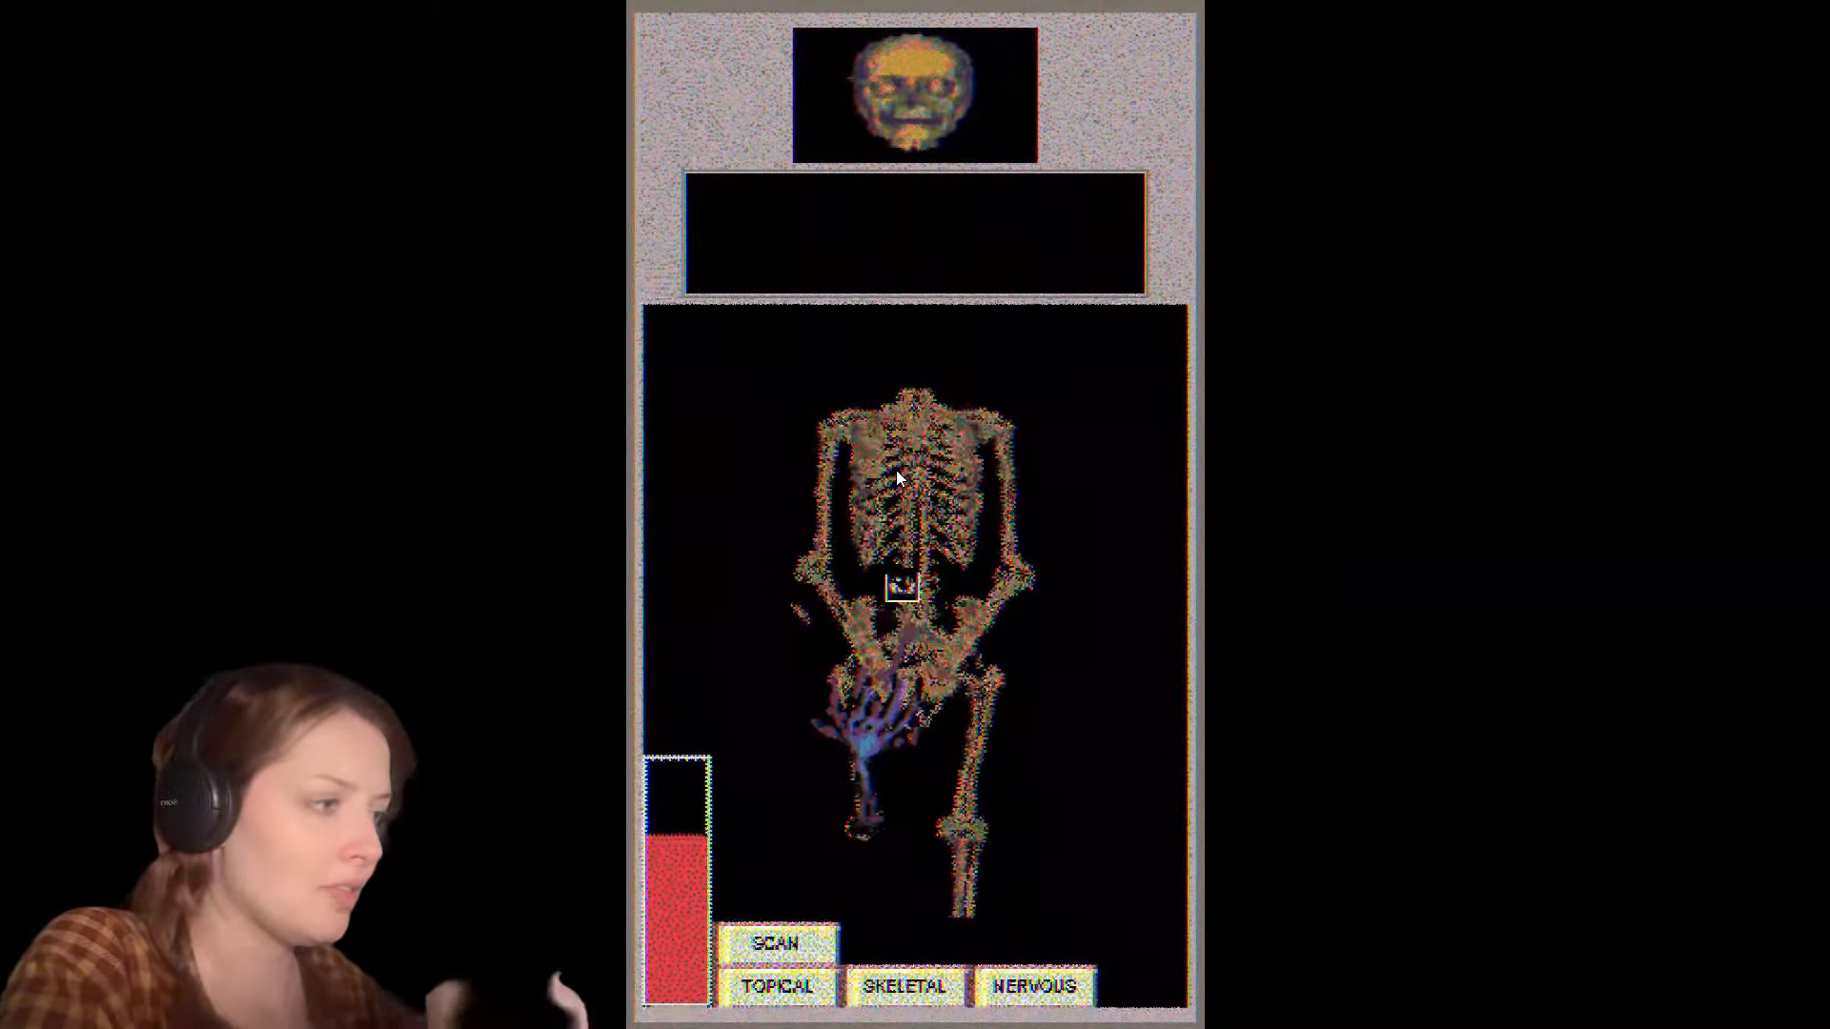
Step: Read the brain-stem device and time dialogue in the nervous-system view
left_click(1031, 986)
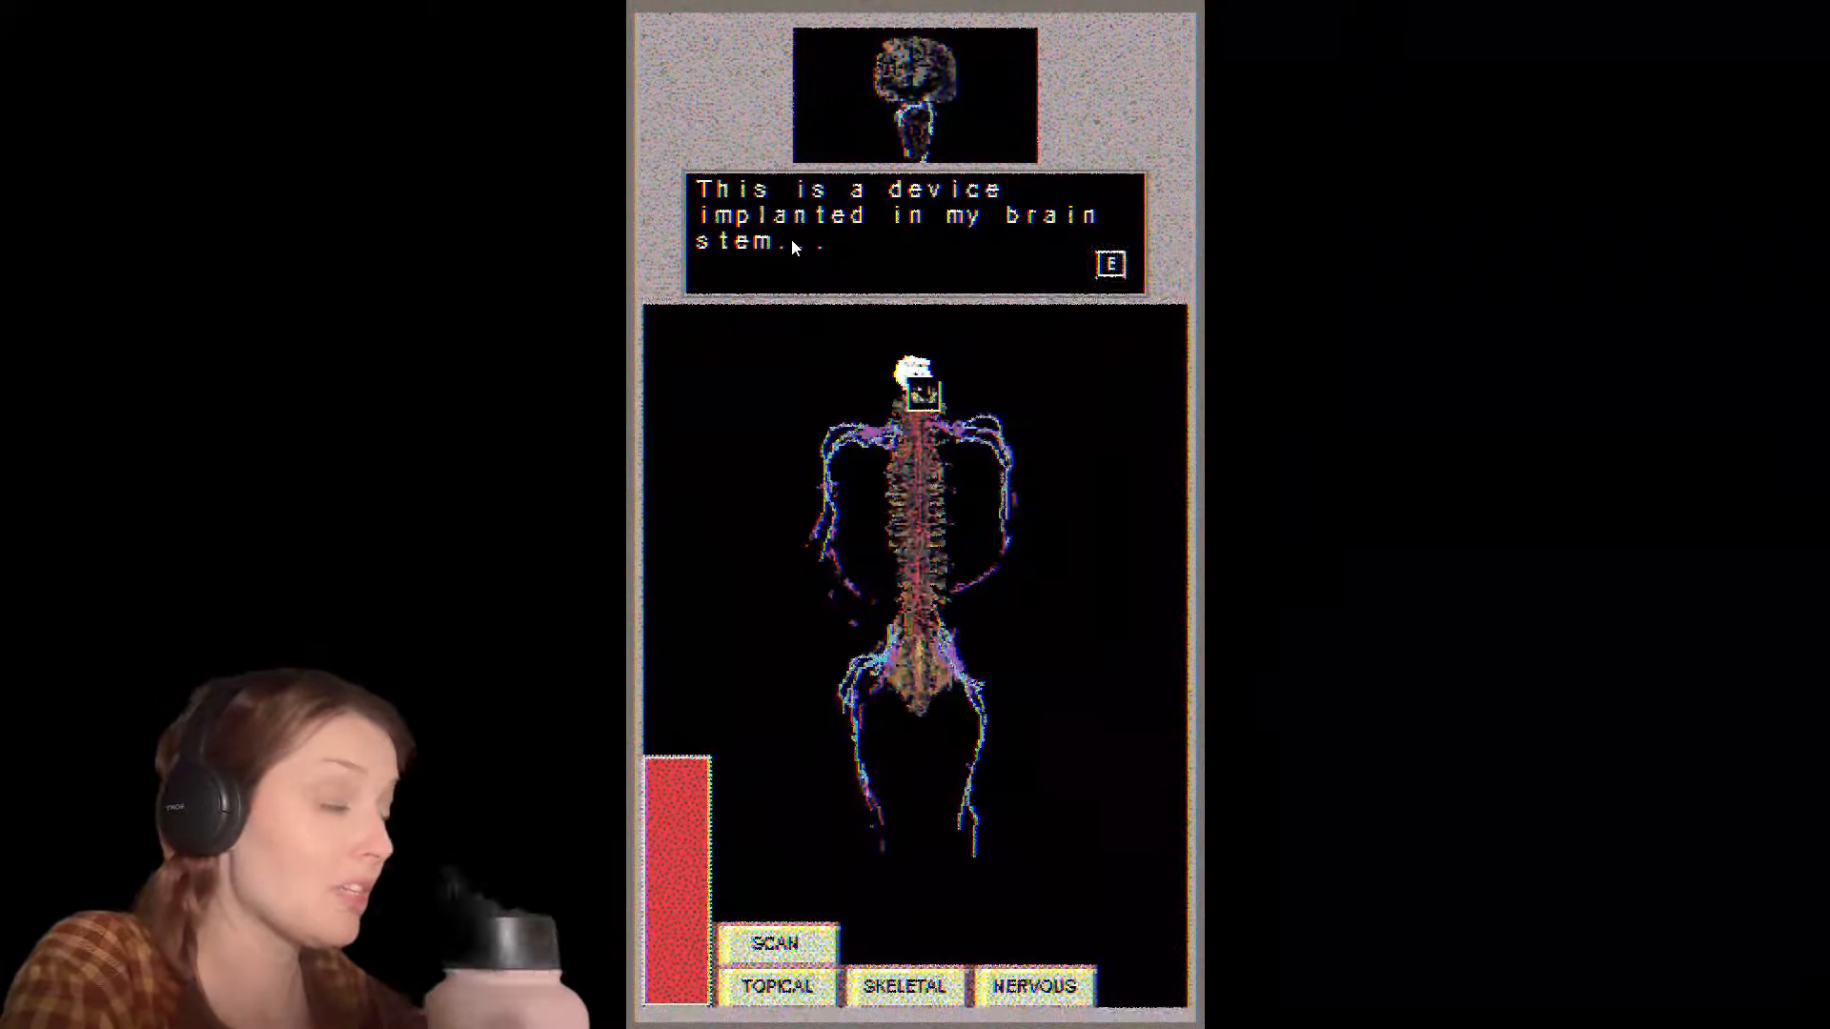
key("e")
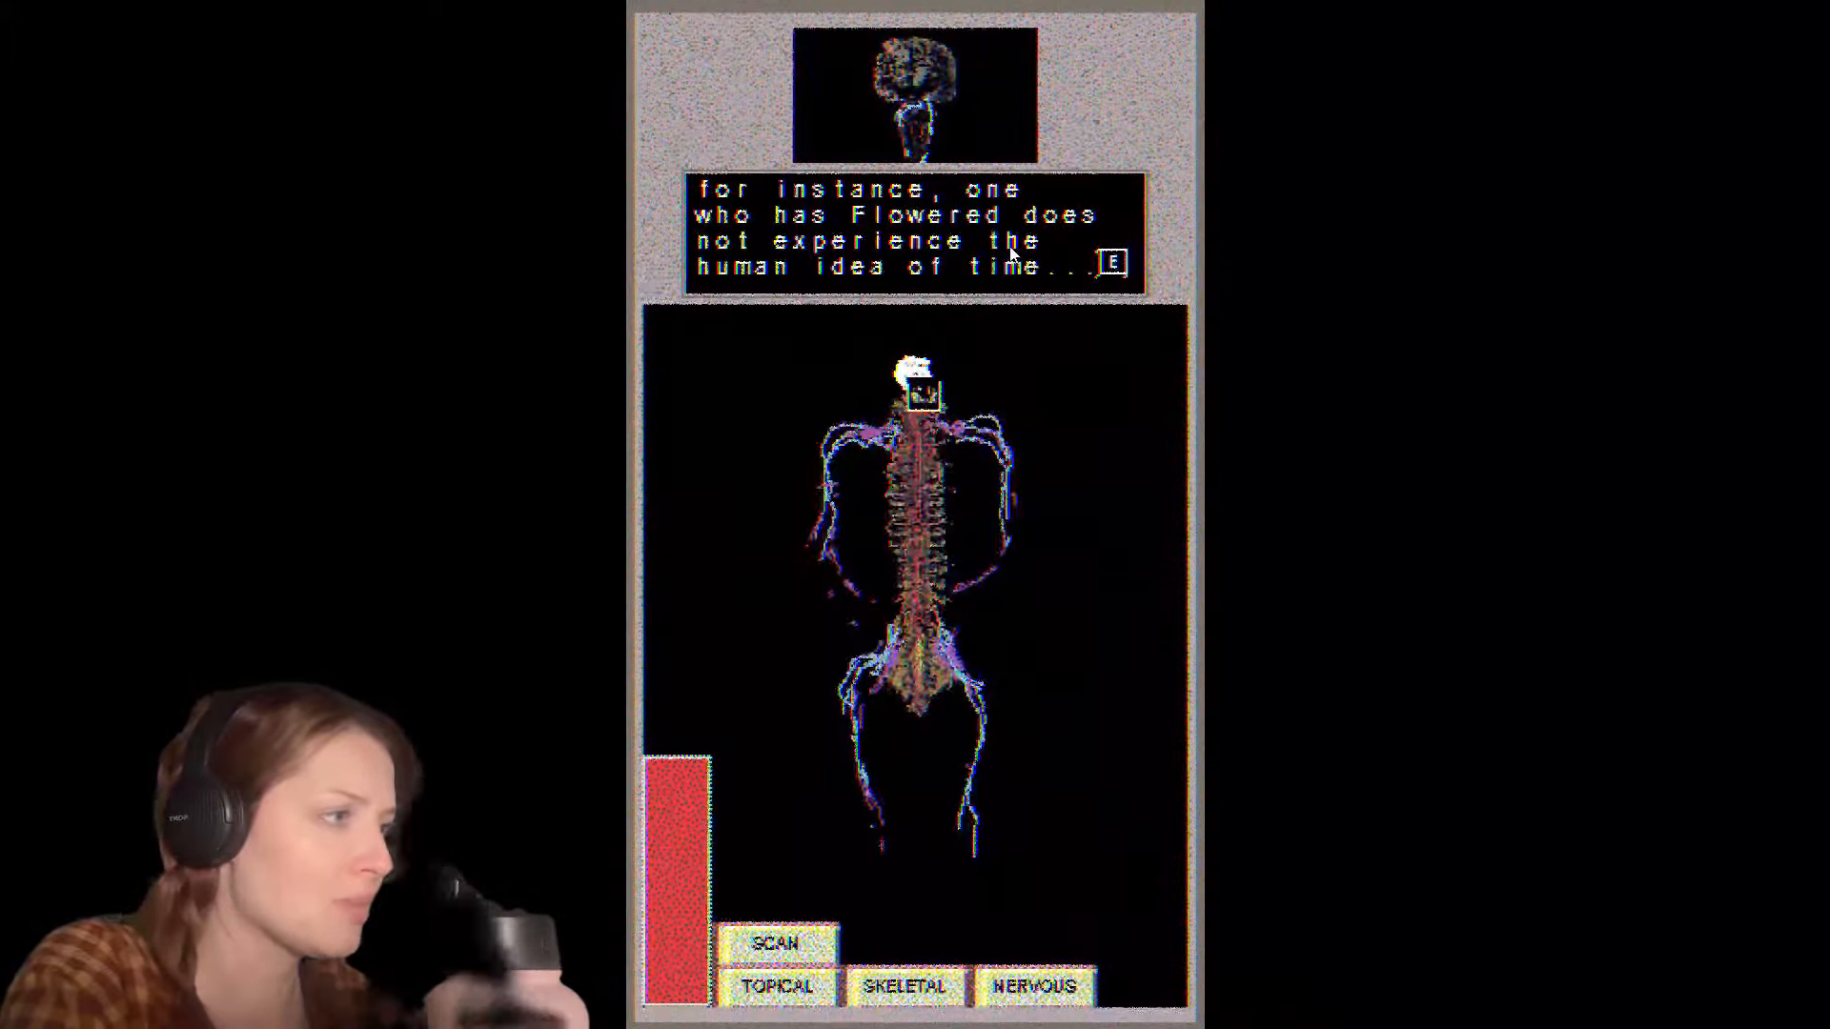
left_click(1115, 263)
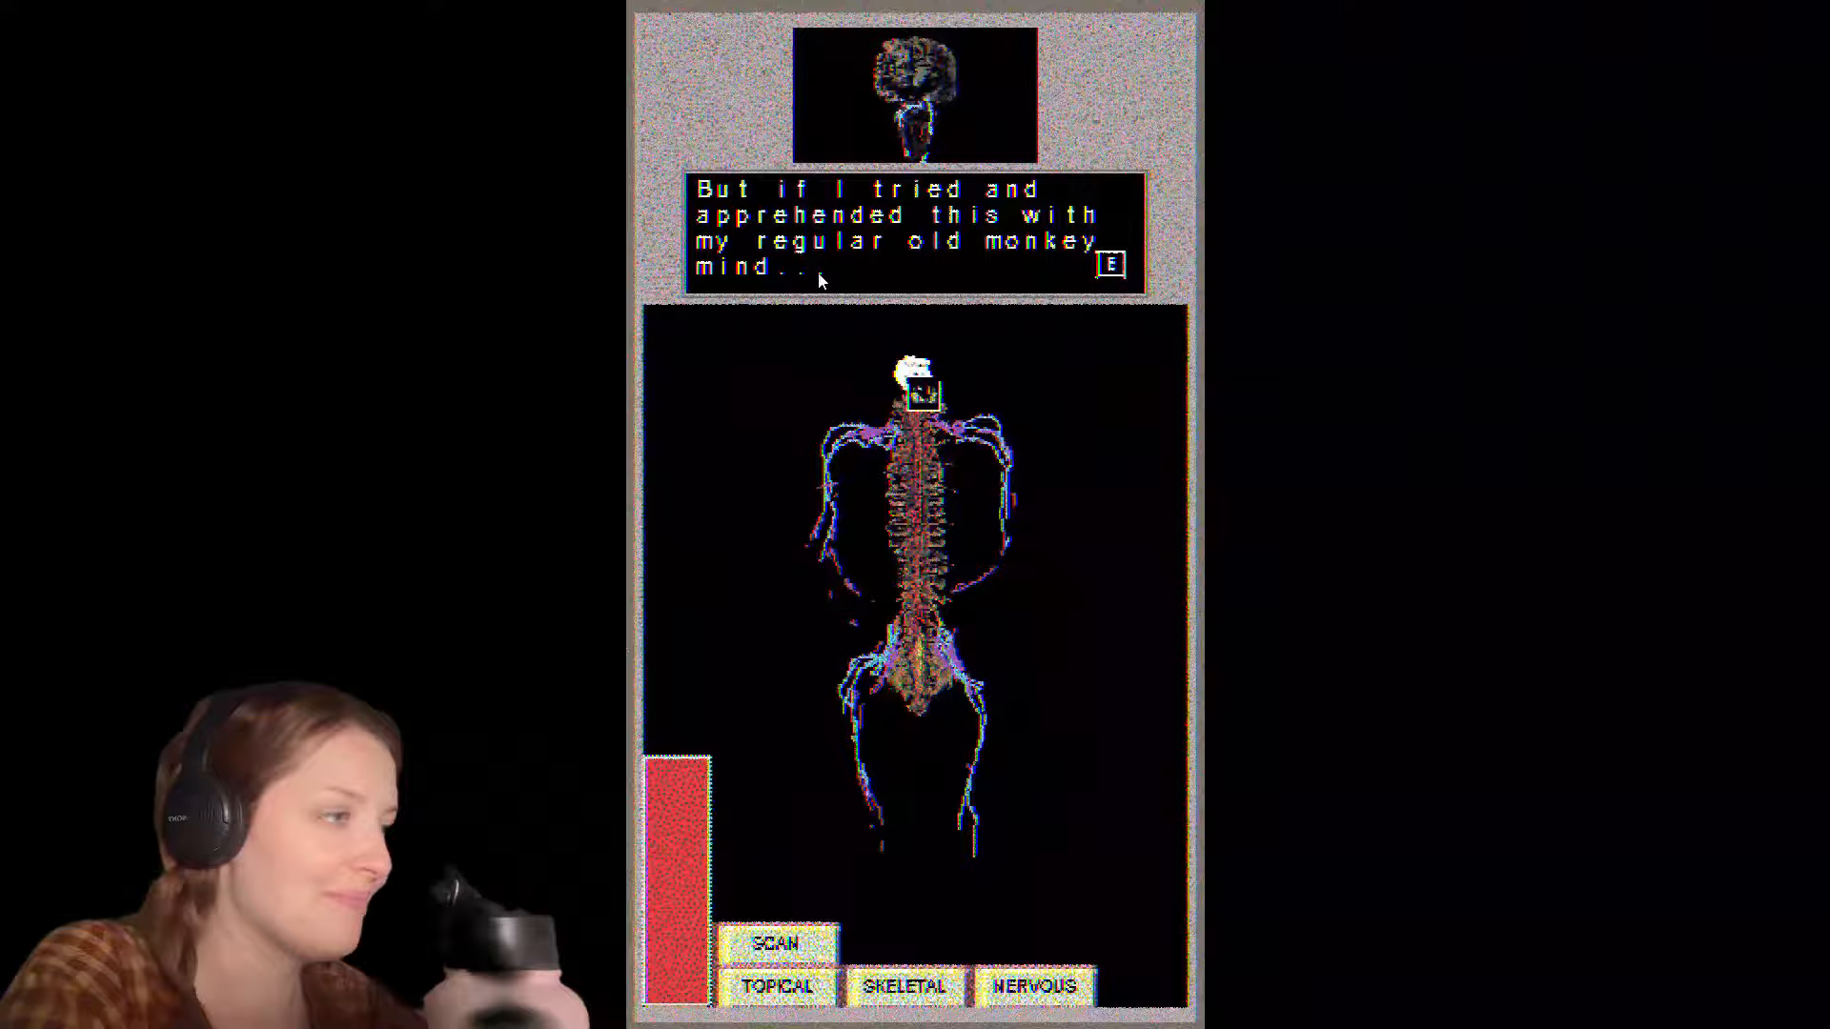
left_click(1113, 261)
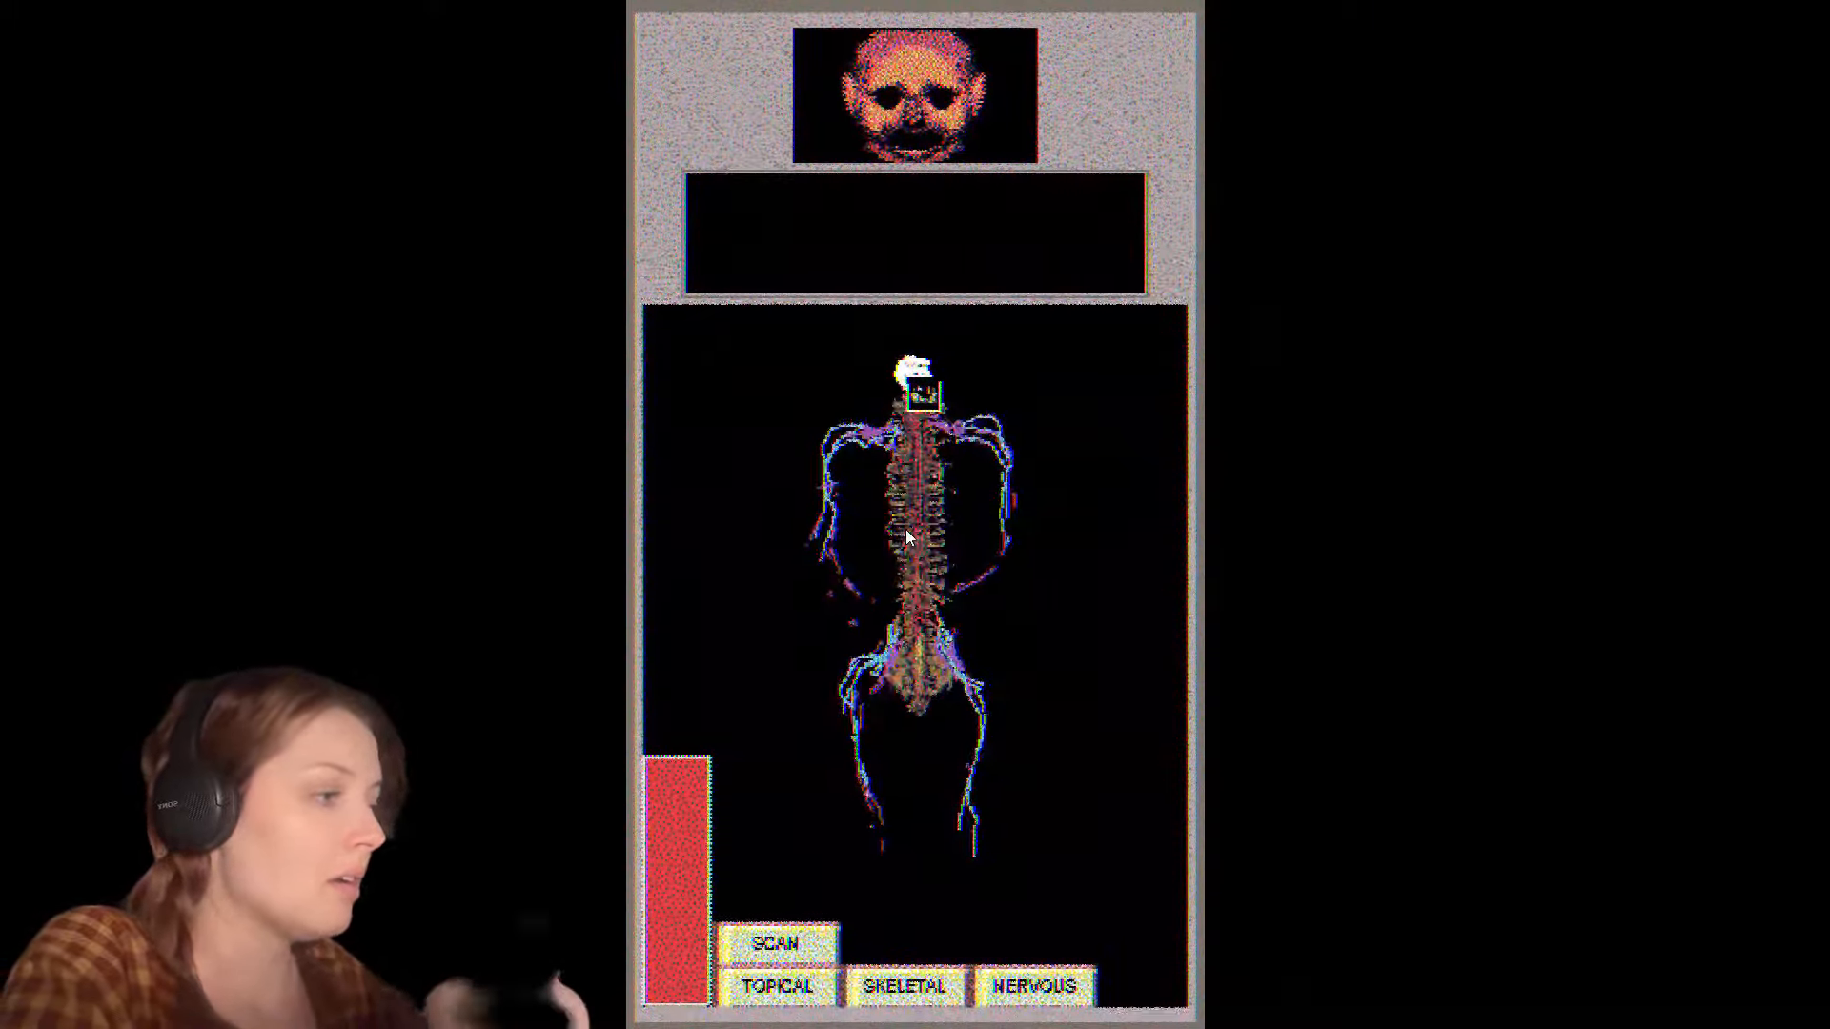
Step: Advance the Flowering dialogue to its end so the second patient appears in topical view
left_click(778, 945)
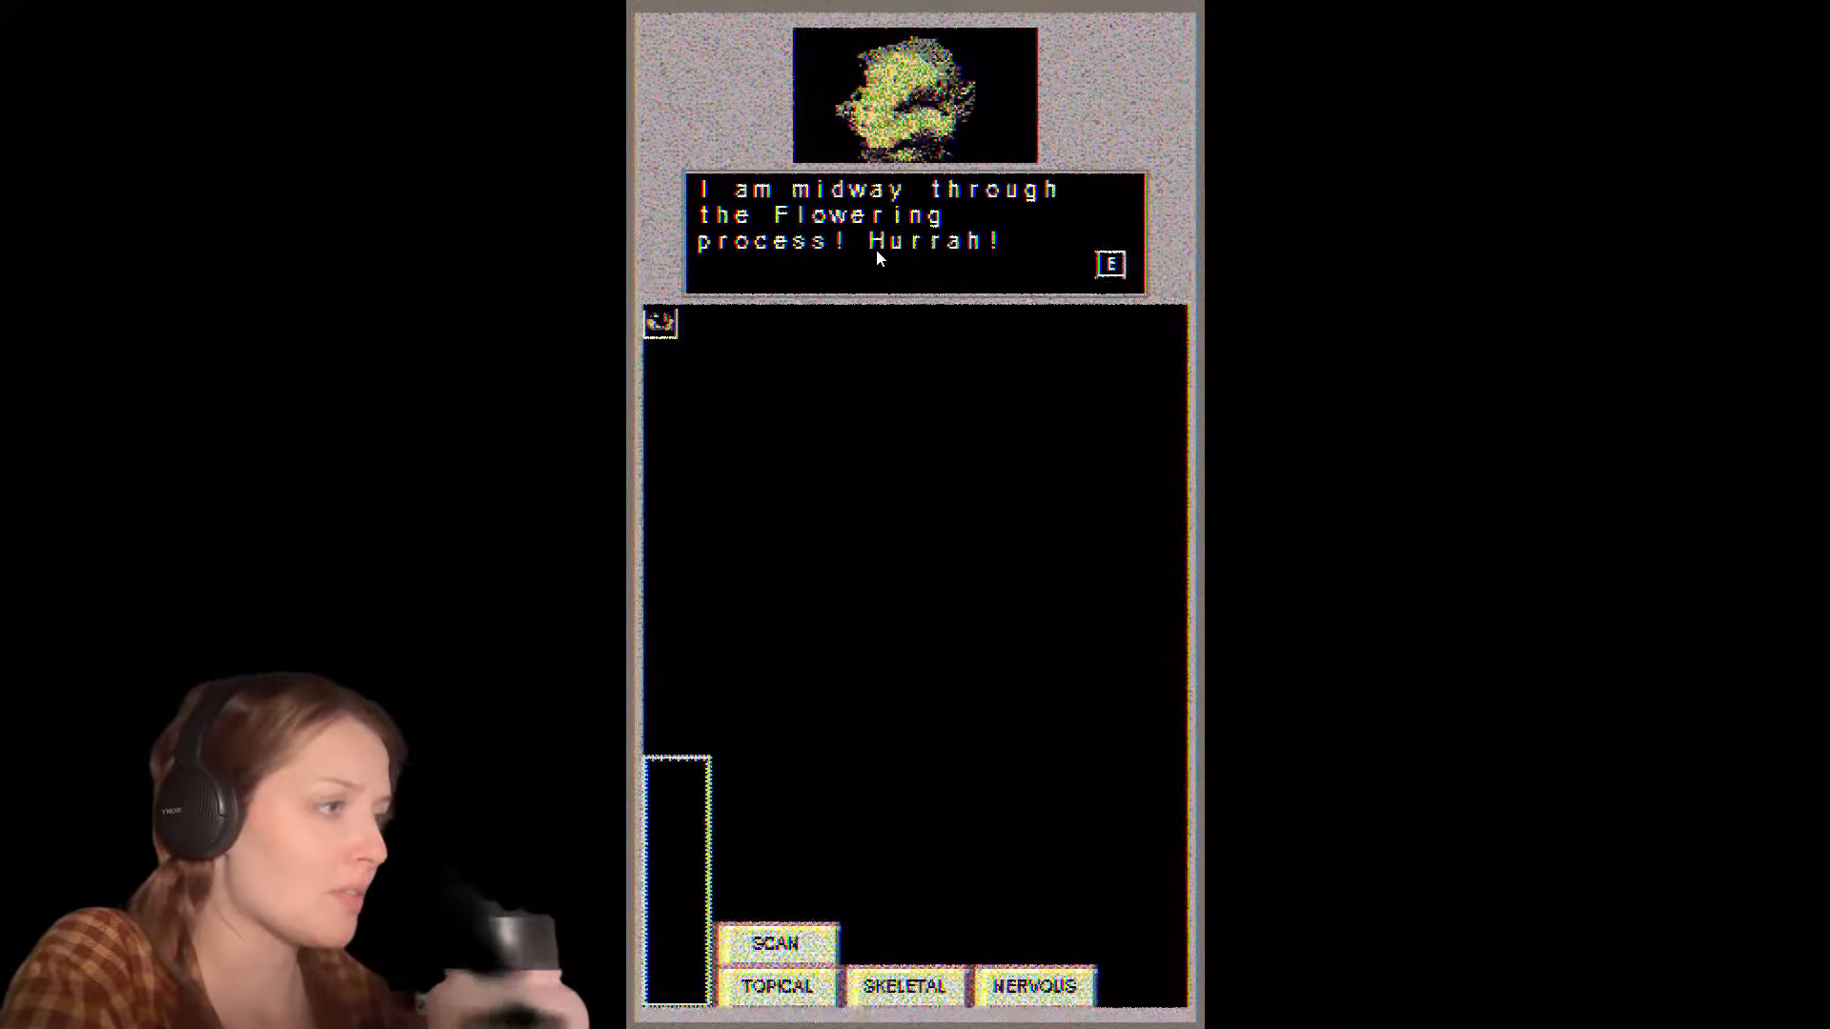
left_click(1113, 261)
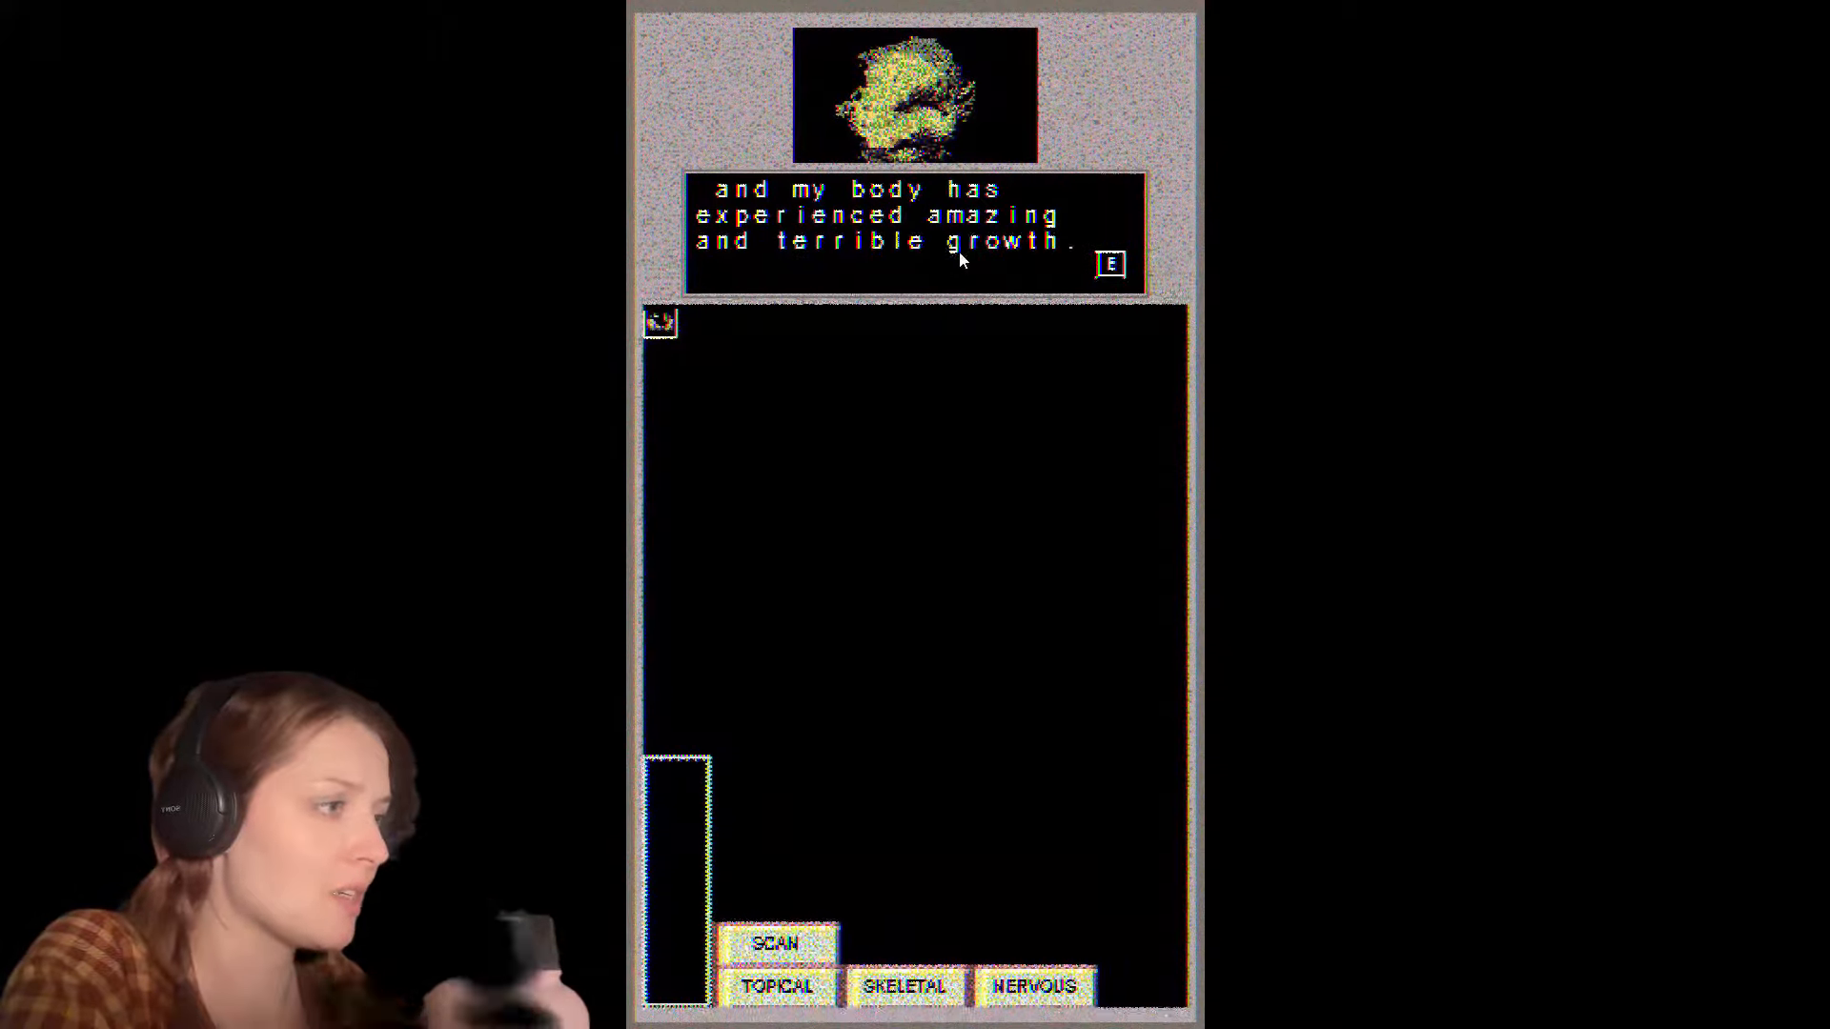
left_click(1109, 263)
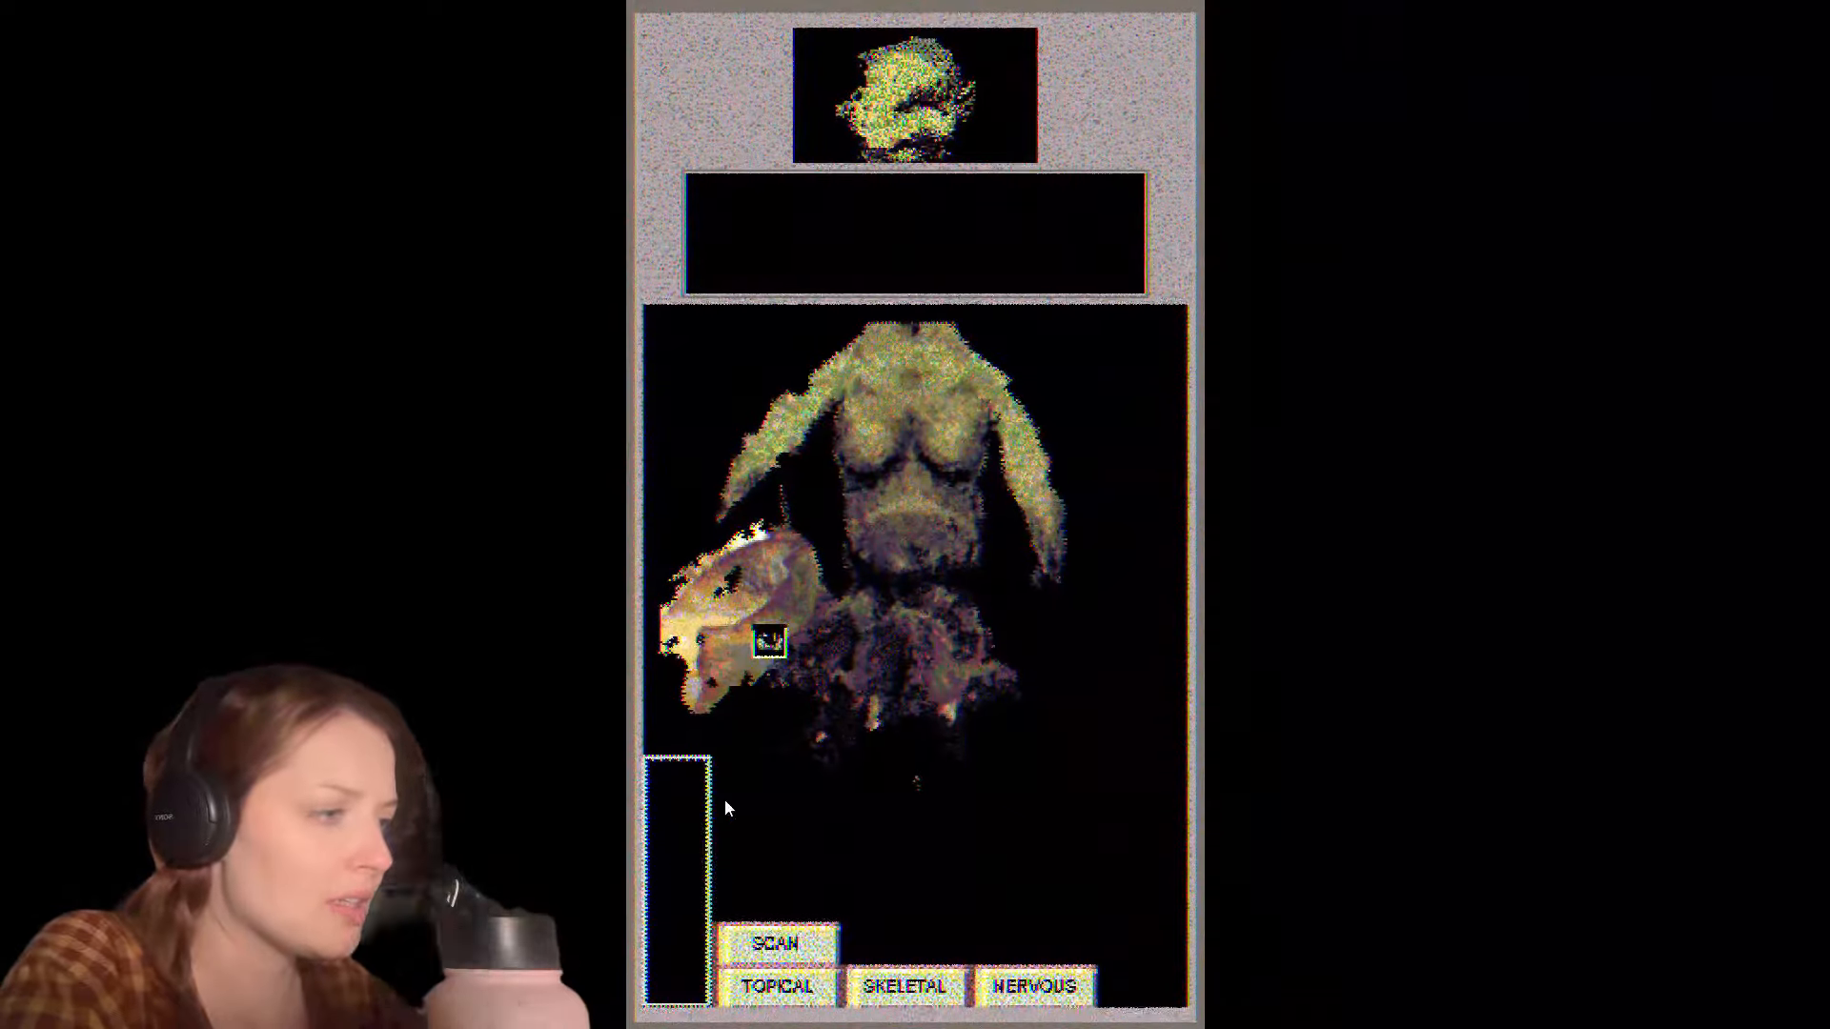
Step: Cycle the second patient through topical, skeletal and nervous-system views showing the brain-stem device
left_click(774, 946)
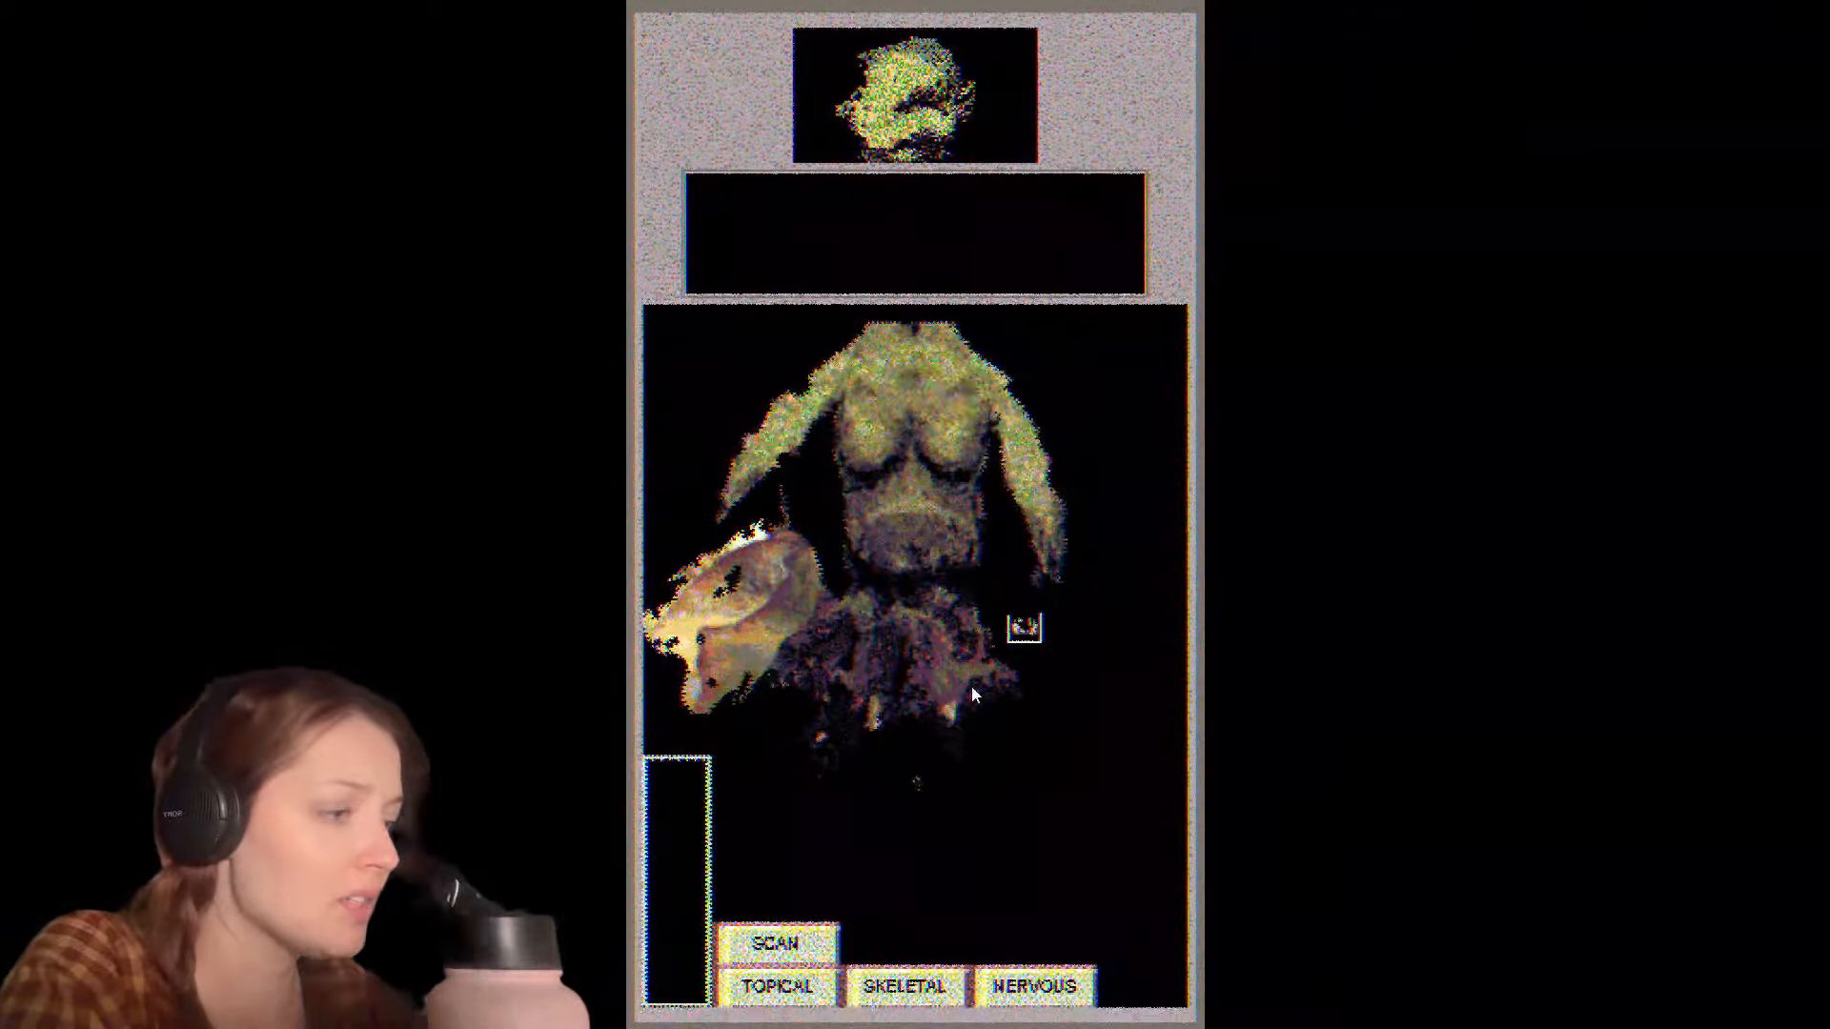
left_click(780, 986)
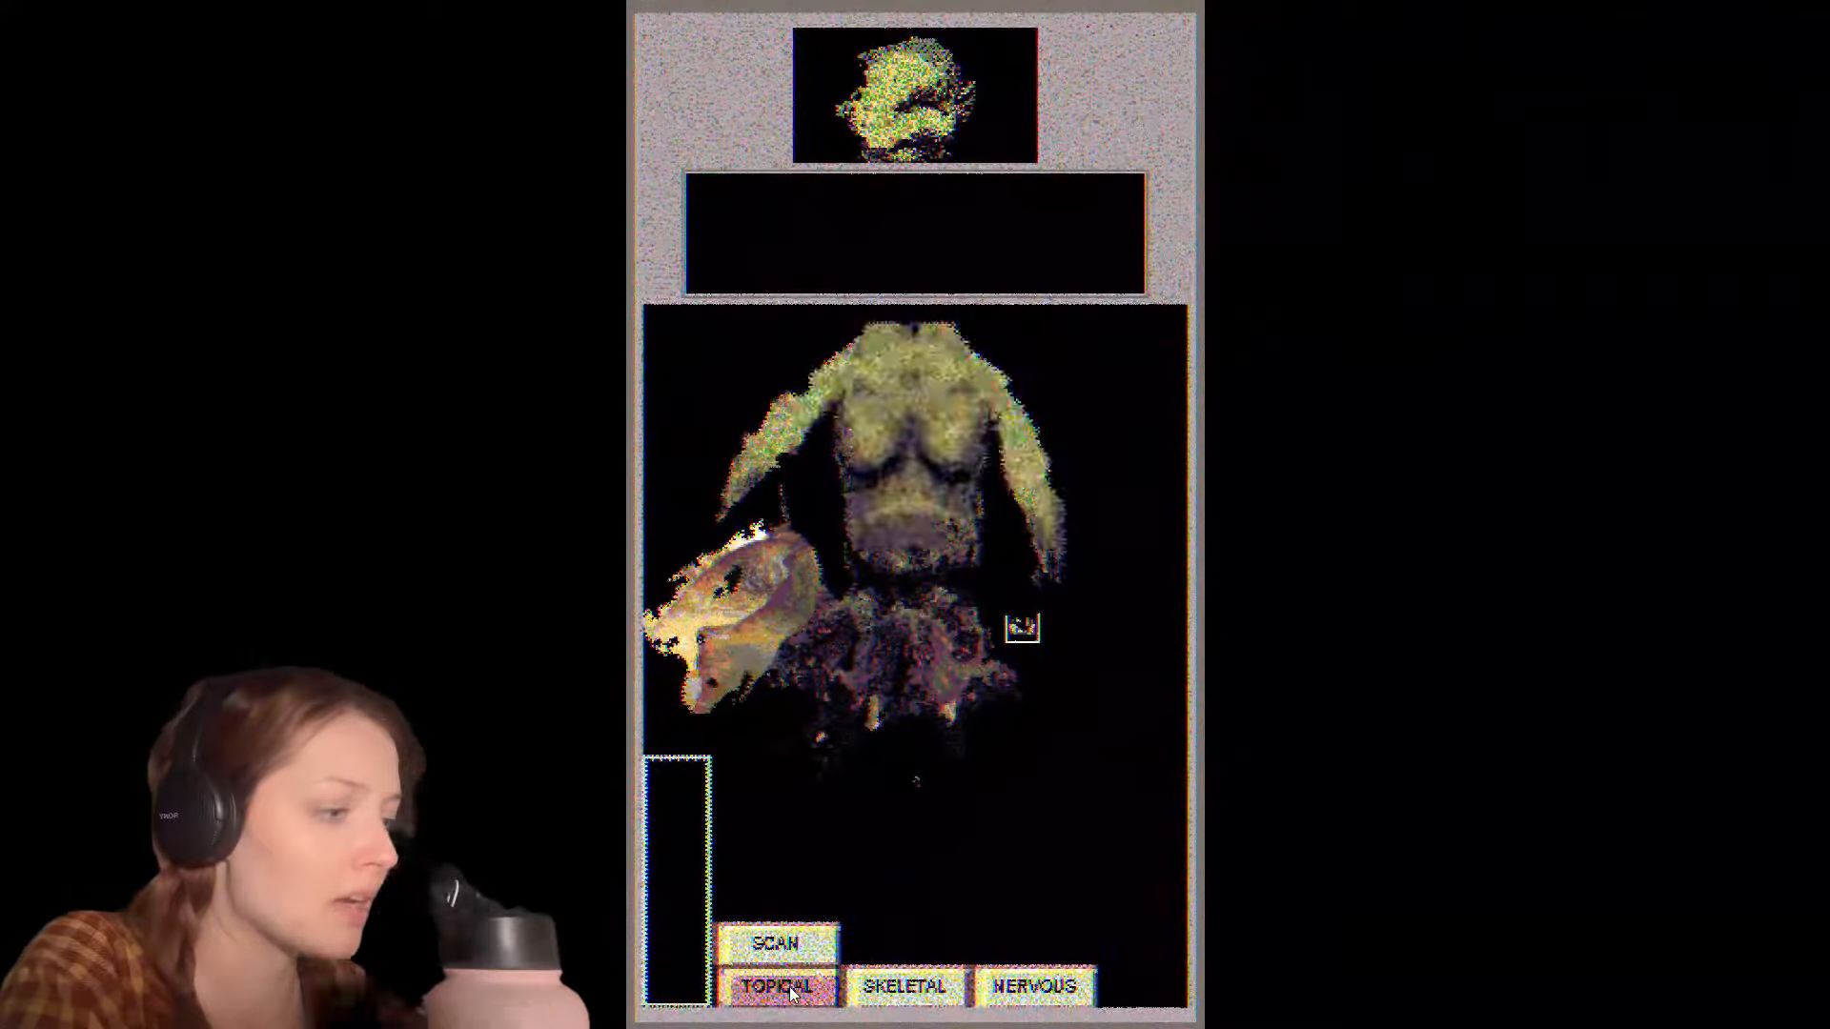
left_click(911, 985)
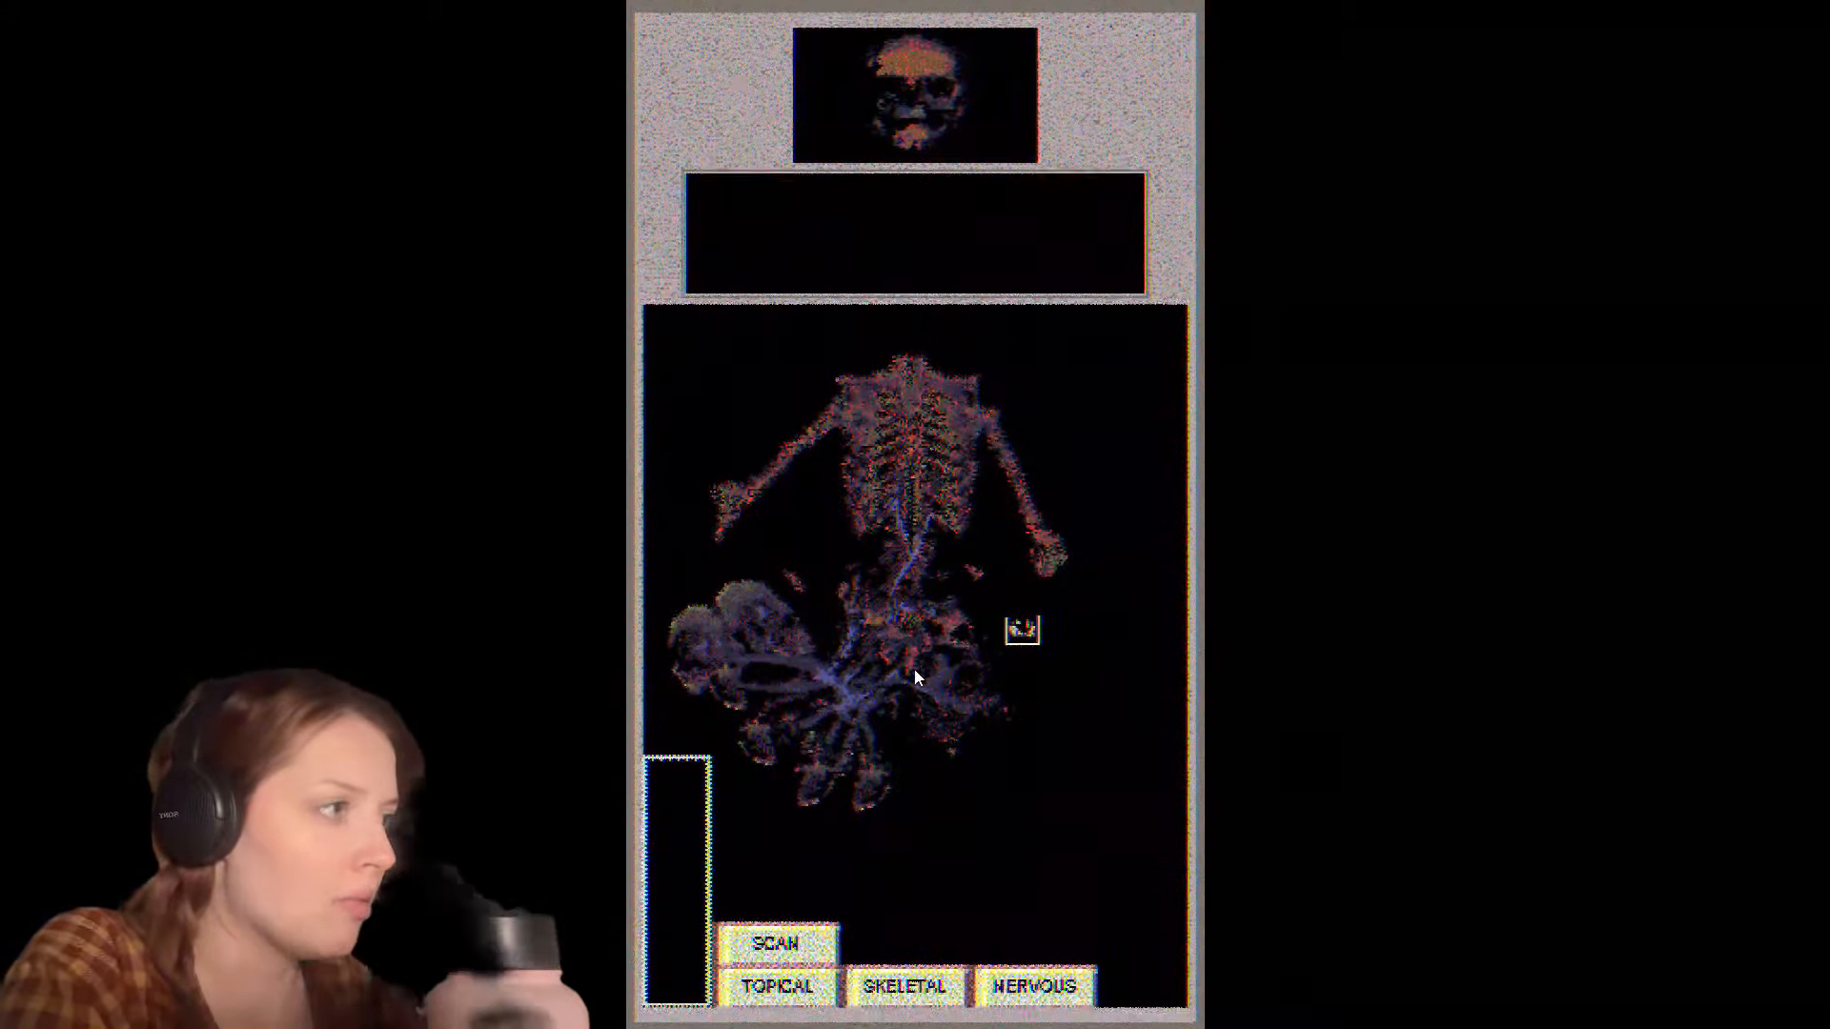
left_click(774, 944)
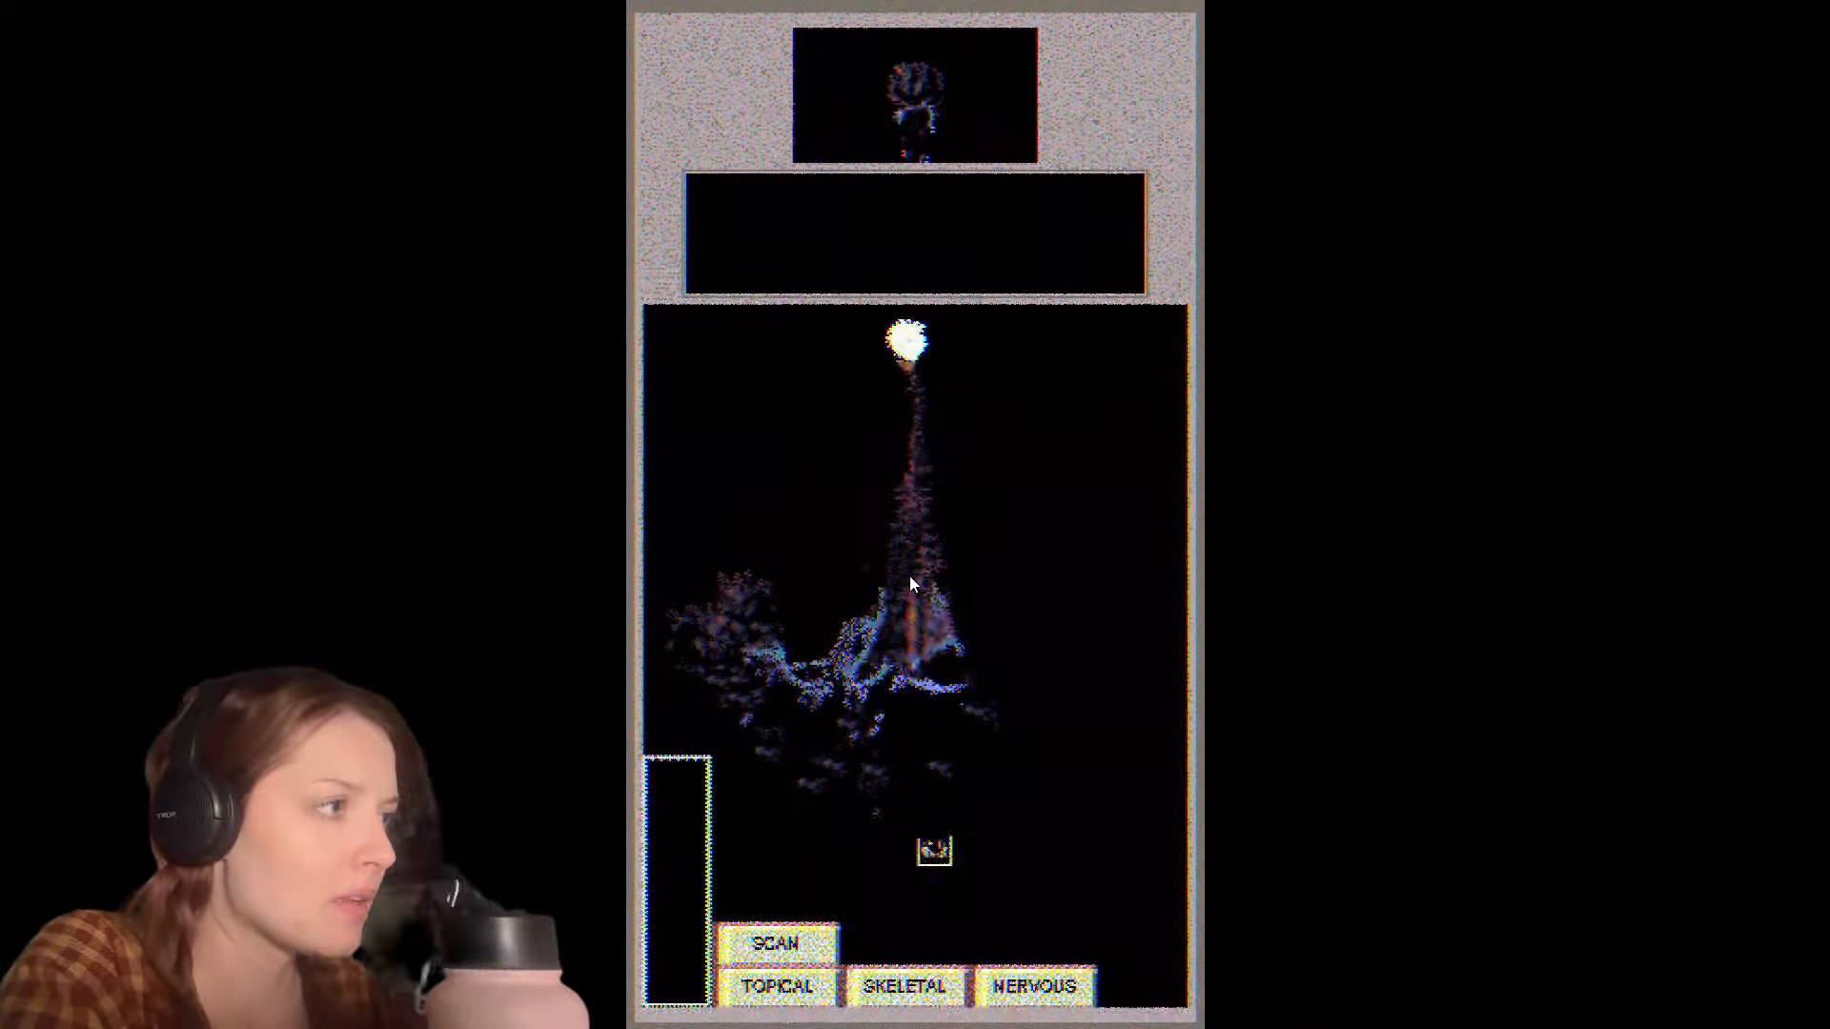
Step: Scan the nerve cluster, read the mind-brain disintegration remark, and return to the skeleton view
left_click(780, 945)
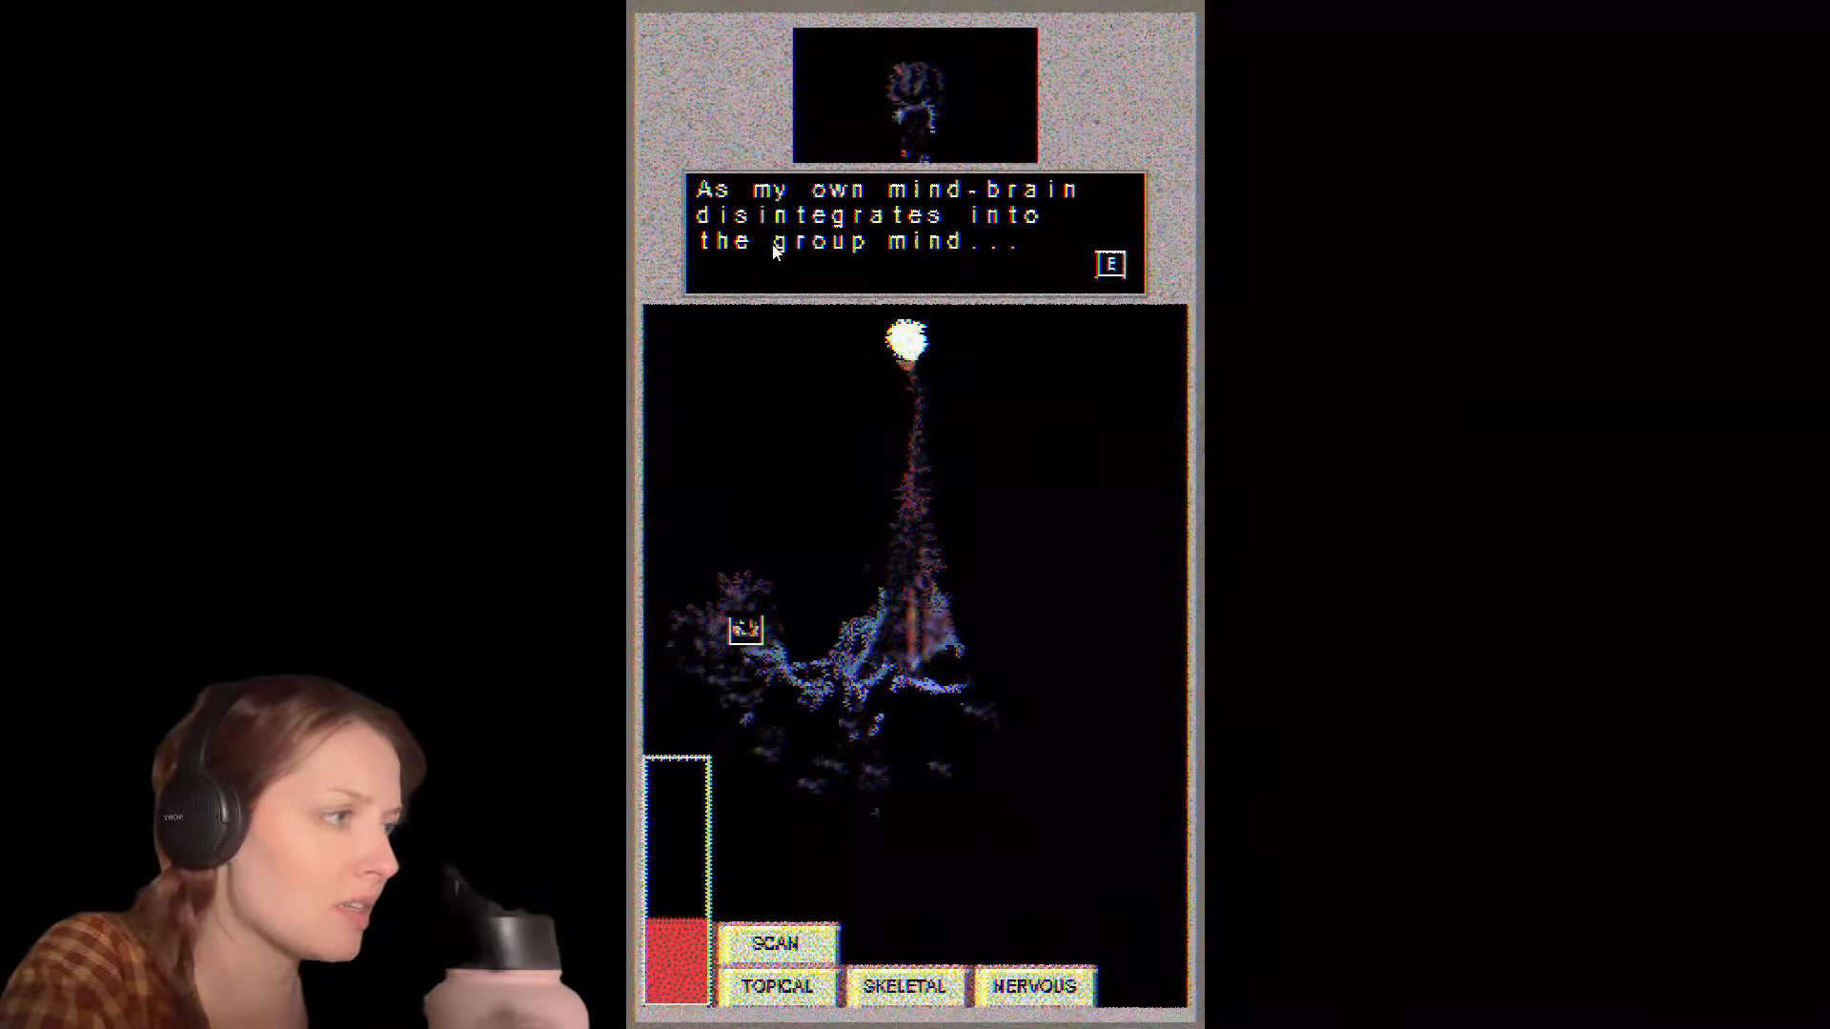
left_click(1109, 263)
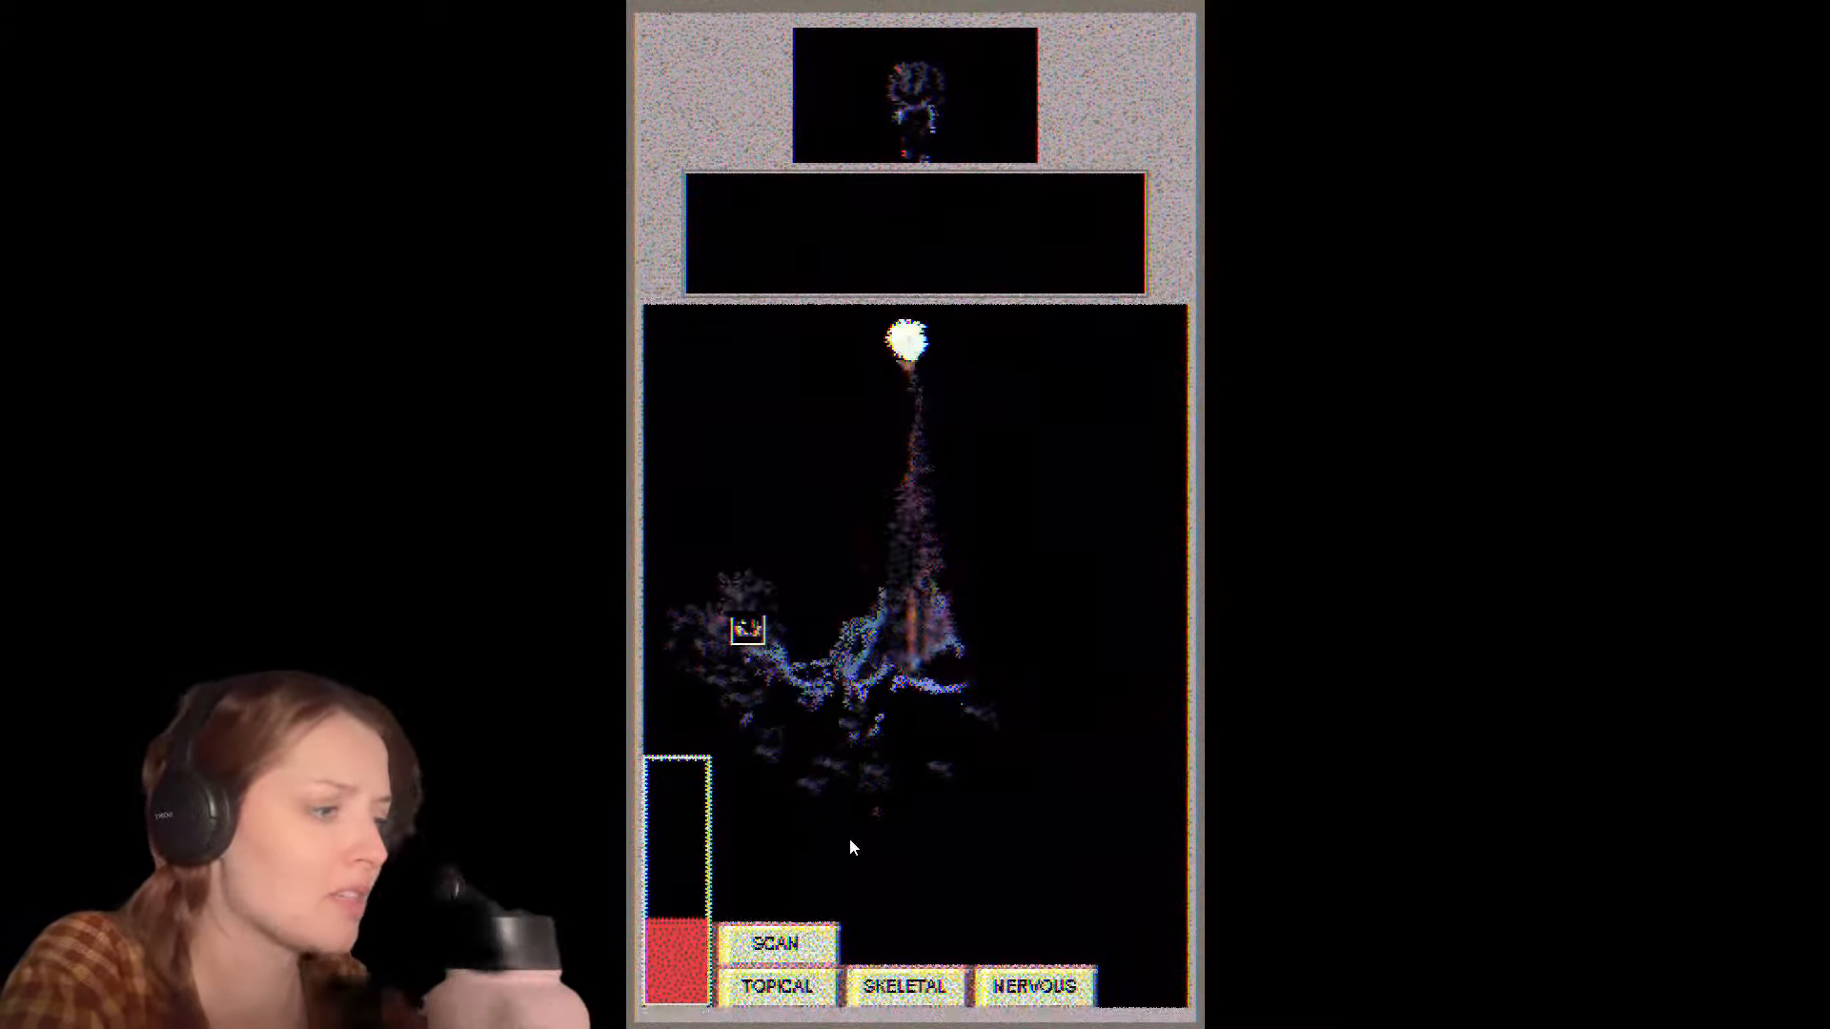
left_click(905, 985)
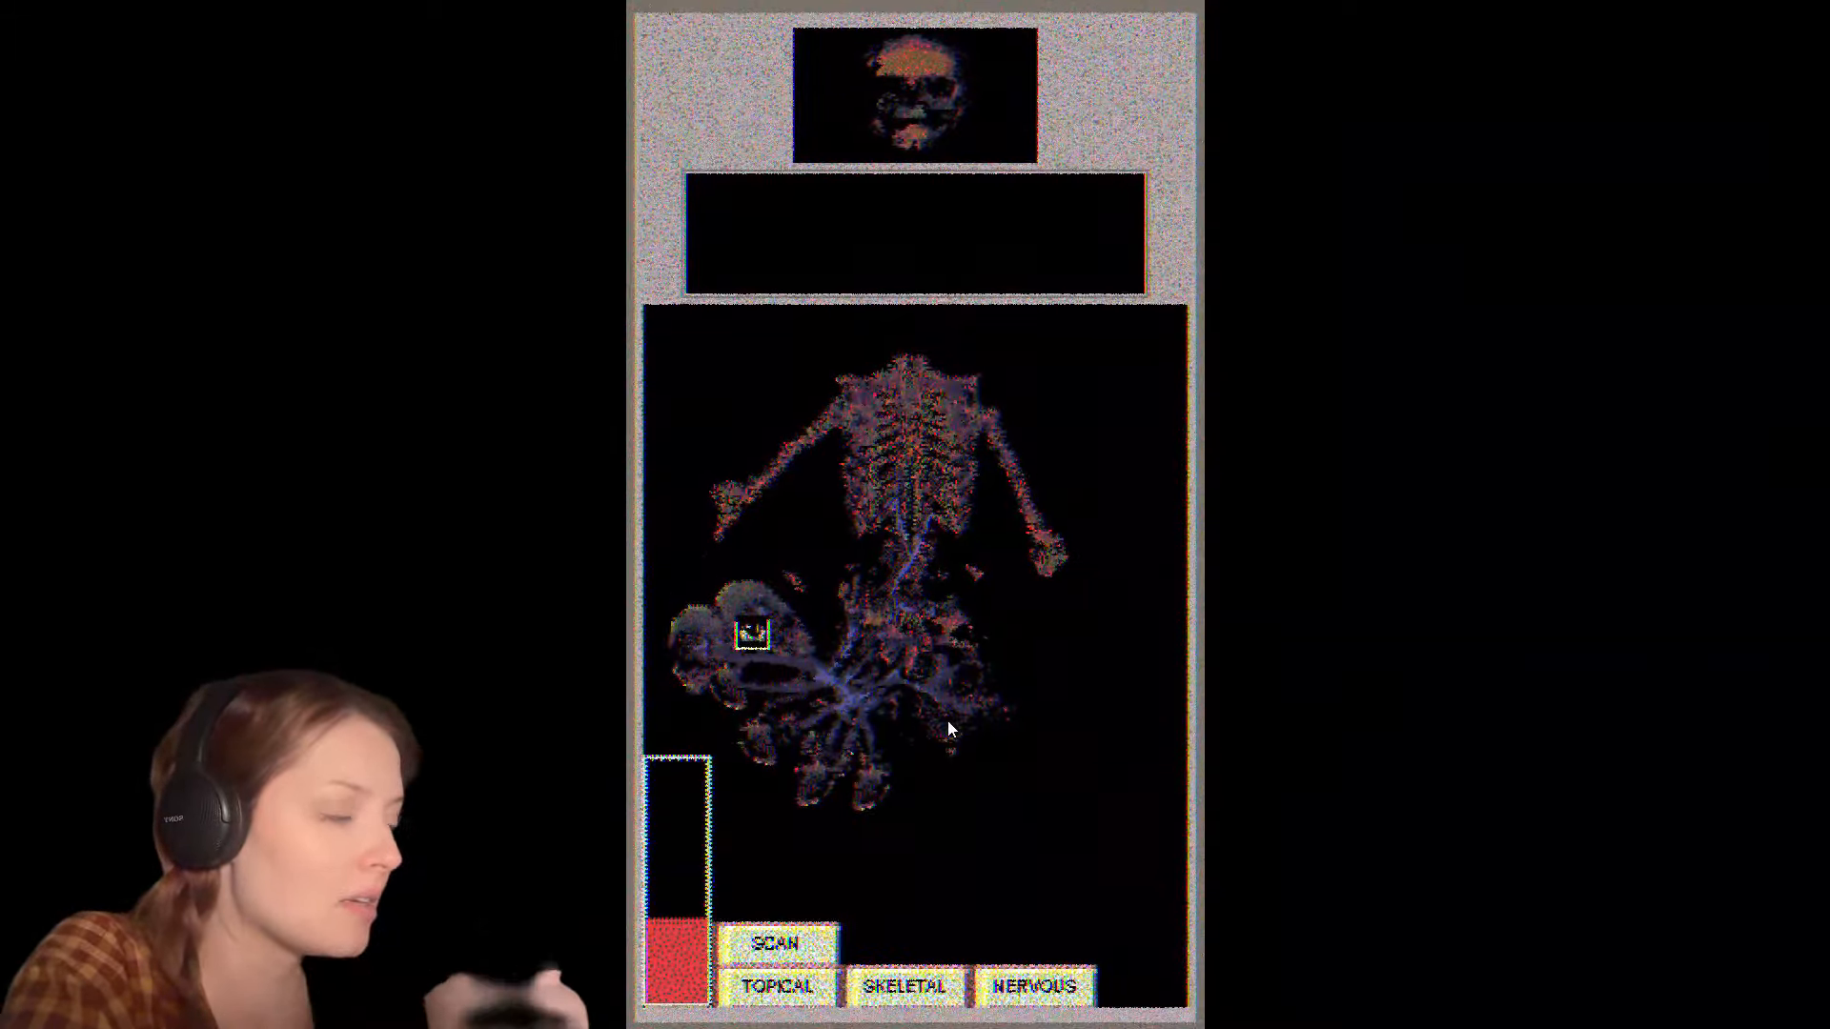
Step: Scan the skeleton's ribcage and return to the surface view with the meter two-thirds full
left_click(774, 968)
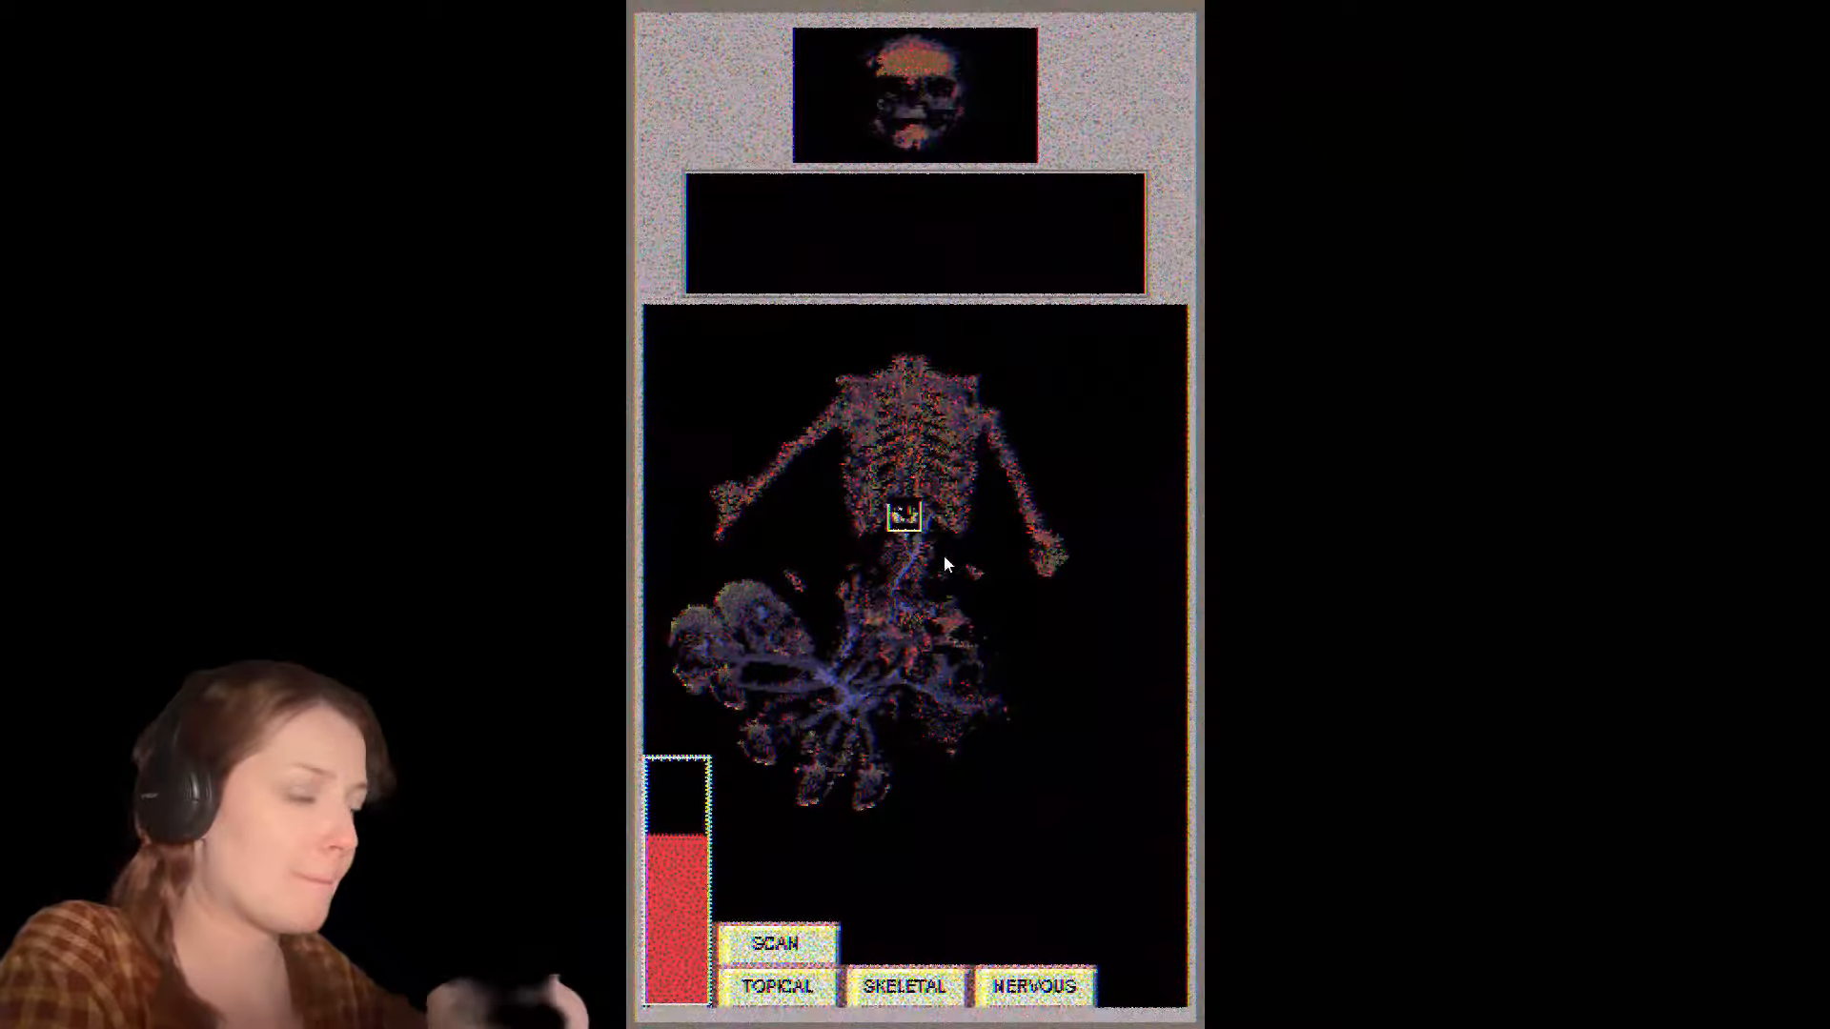
left_click(774, 944)
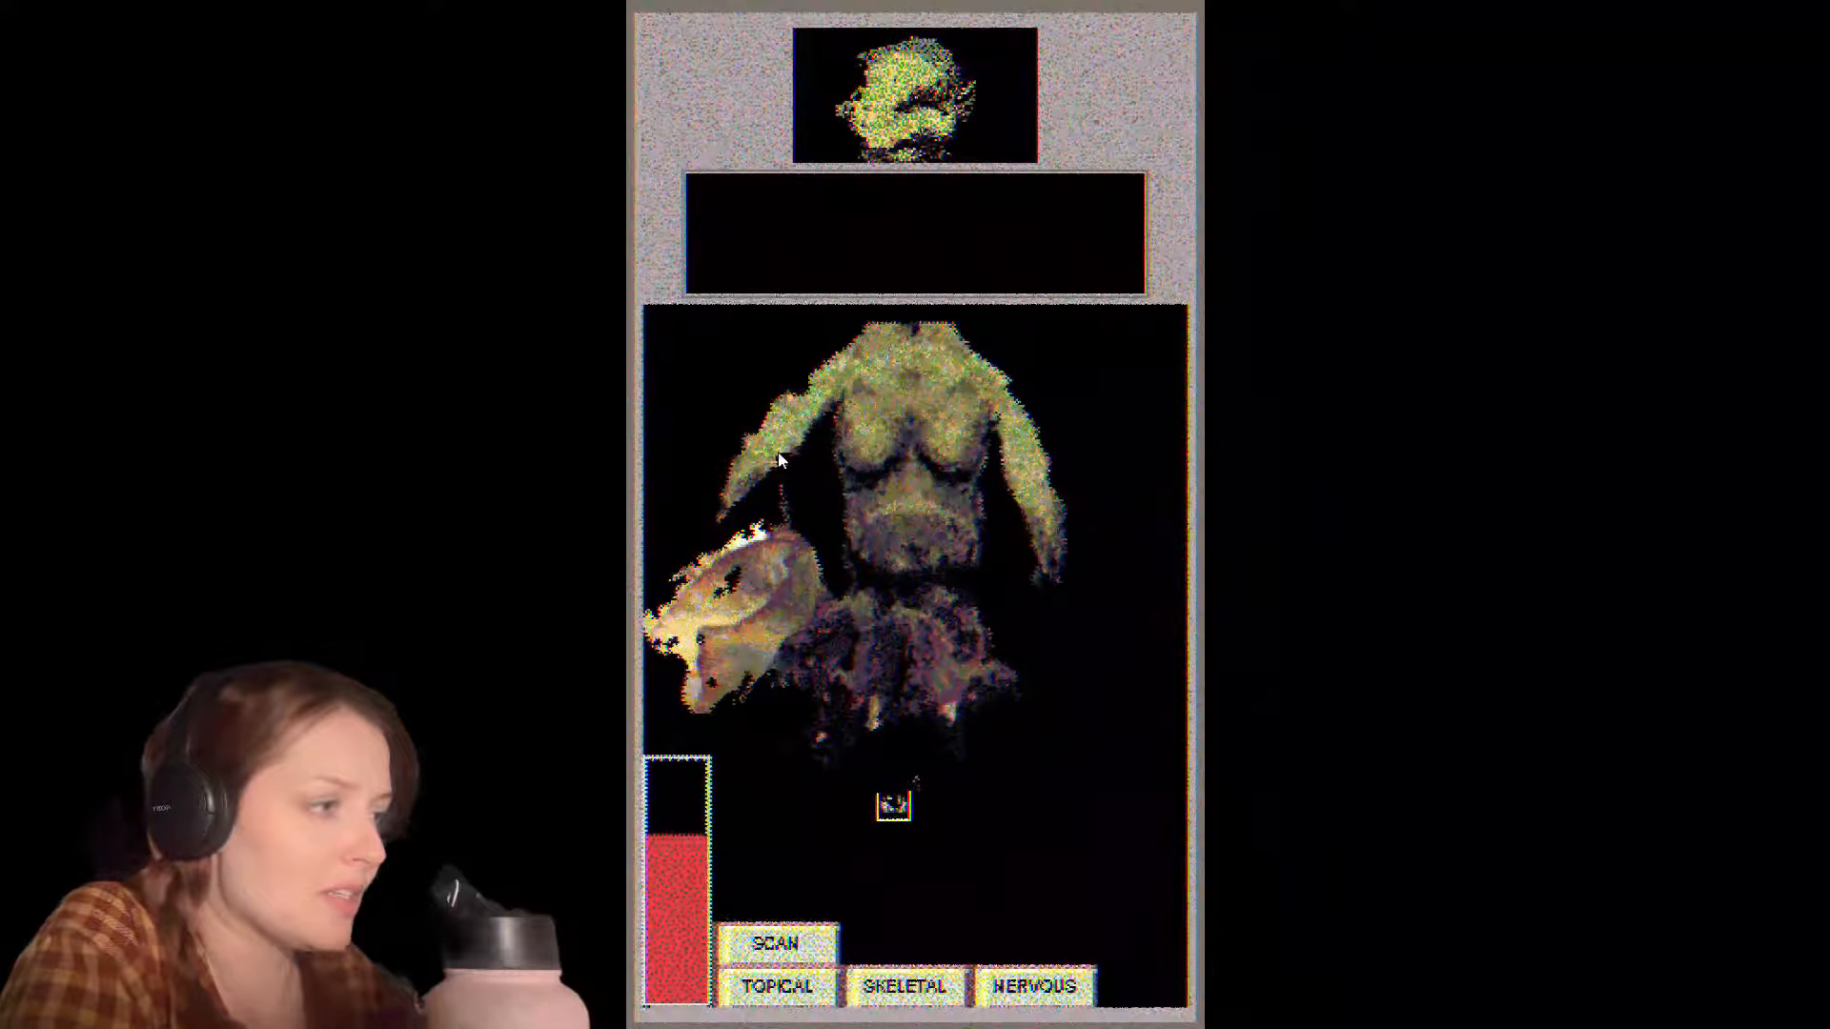
Step: Scan the left shoulder, filling the meter and revealing the remark about never playing the violin again
left_click(774, 943)
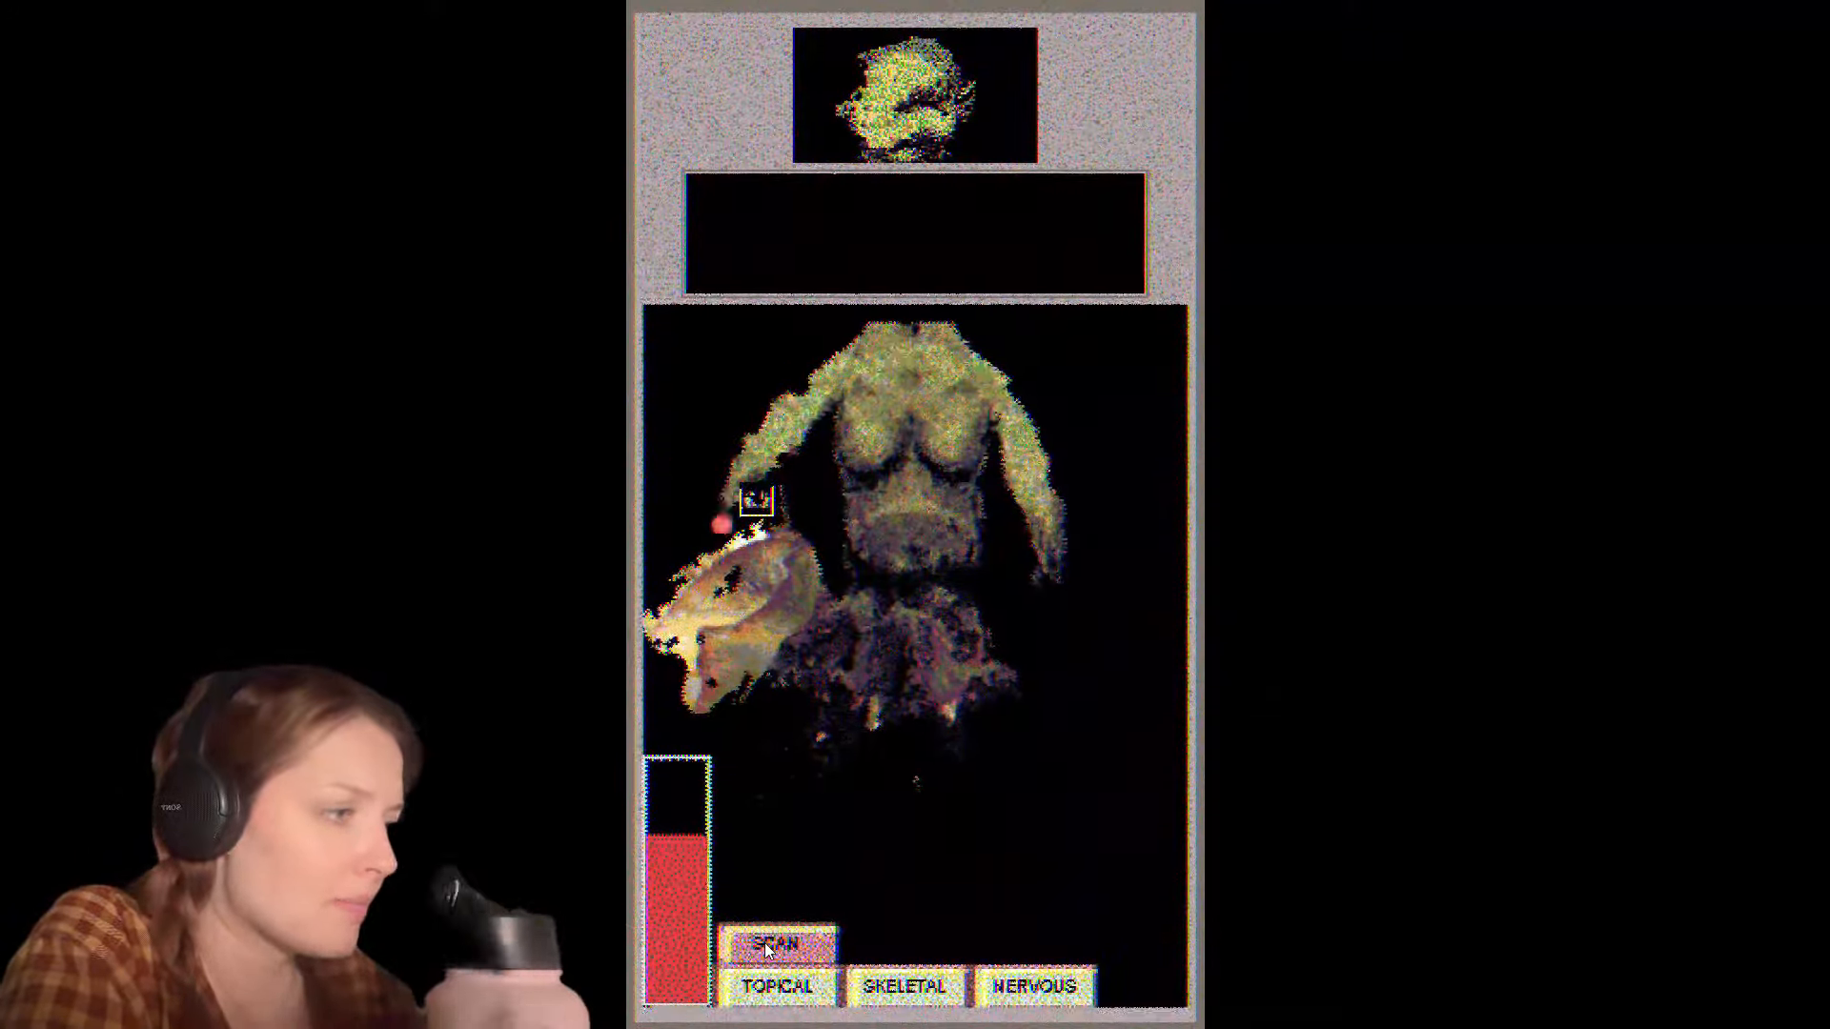
left_click(772, 944)
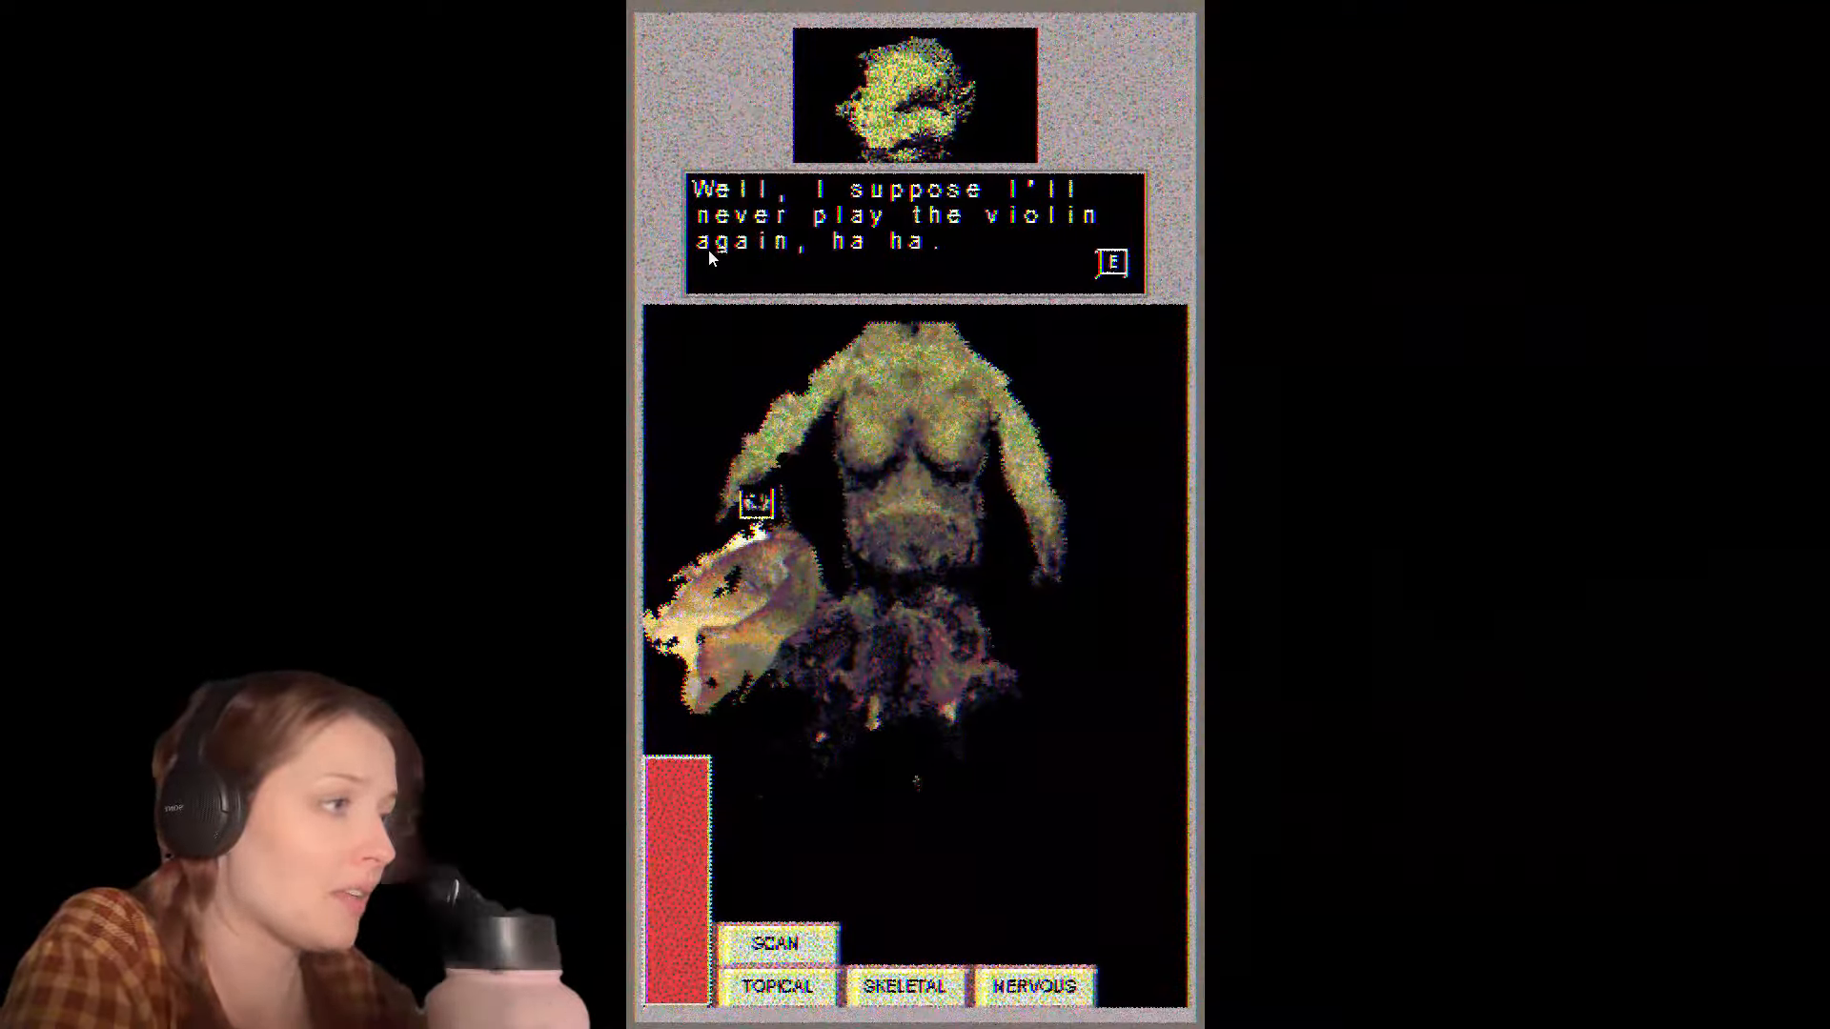
left_click(1115, 262)
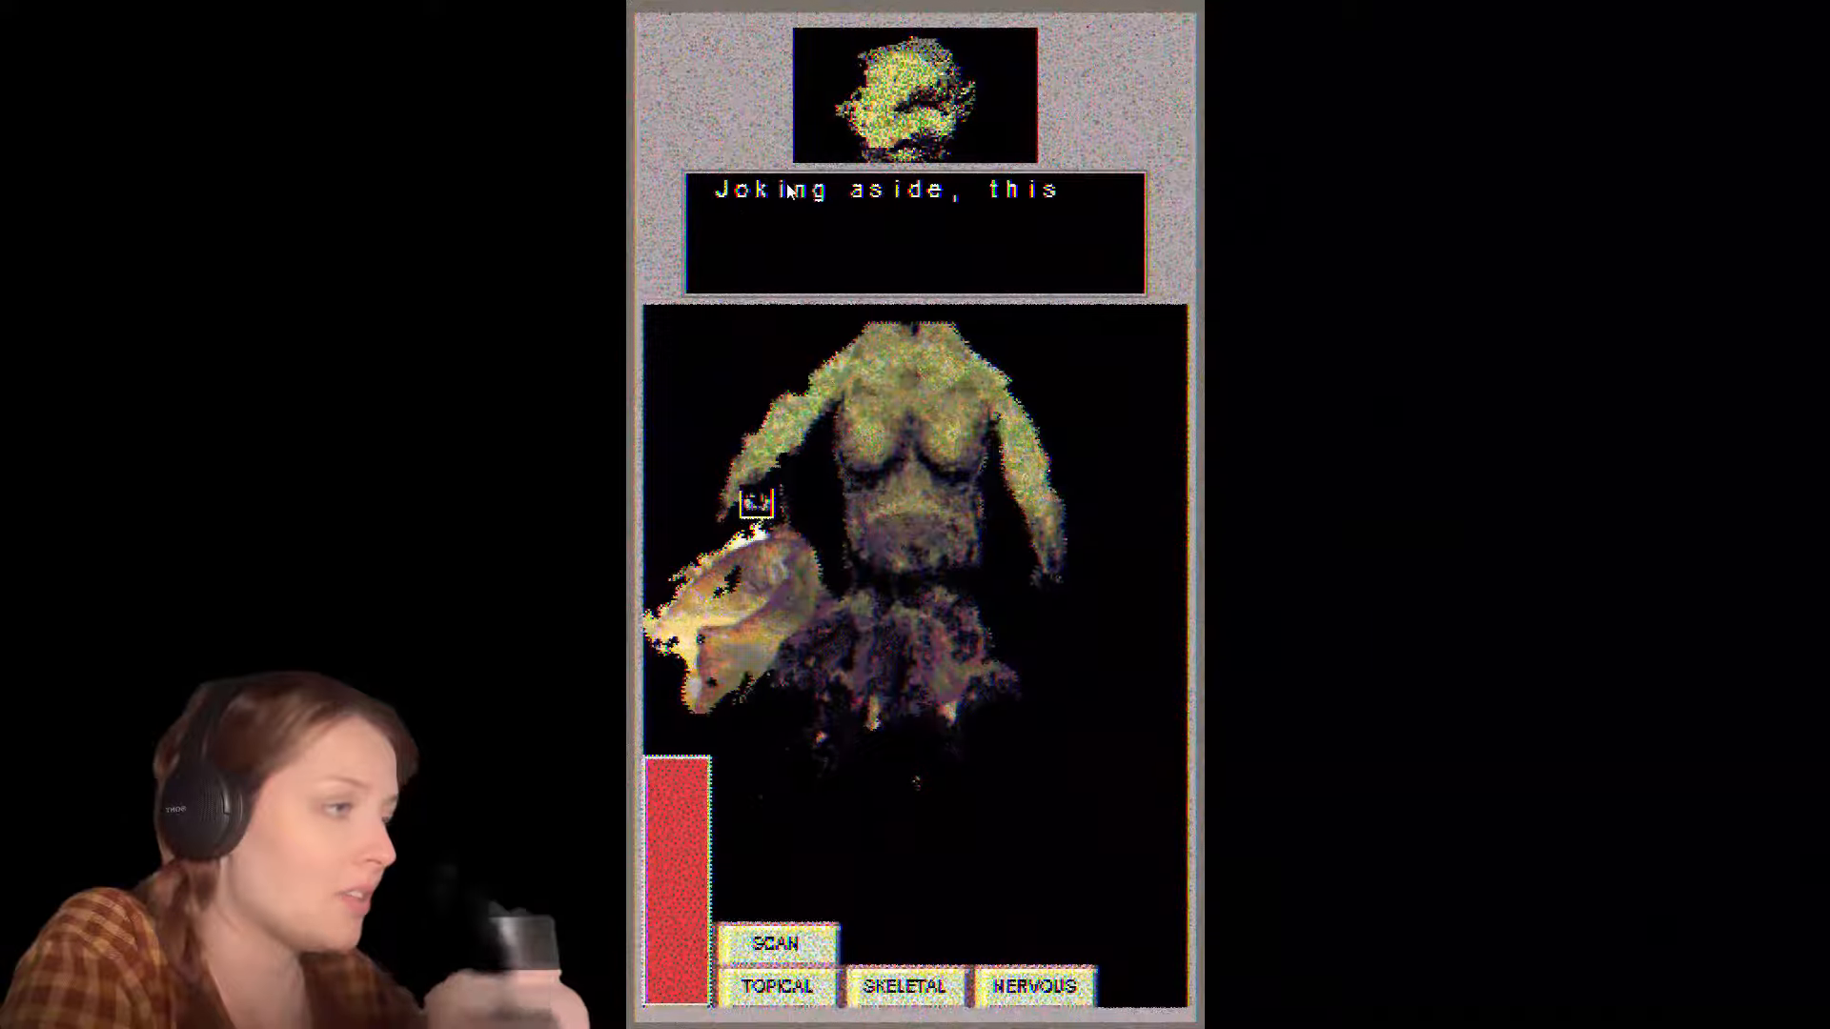